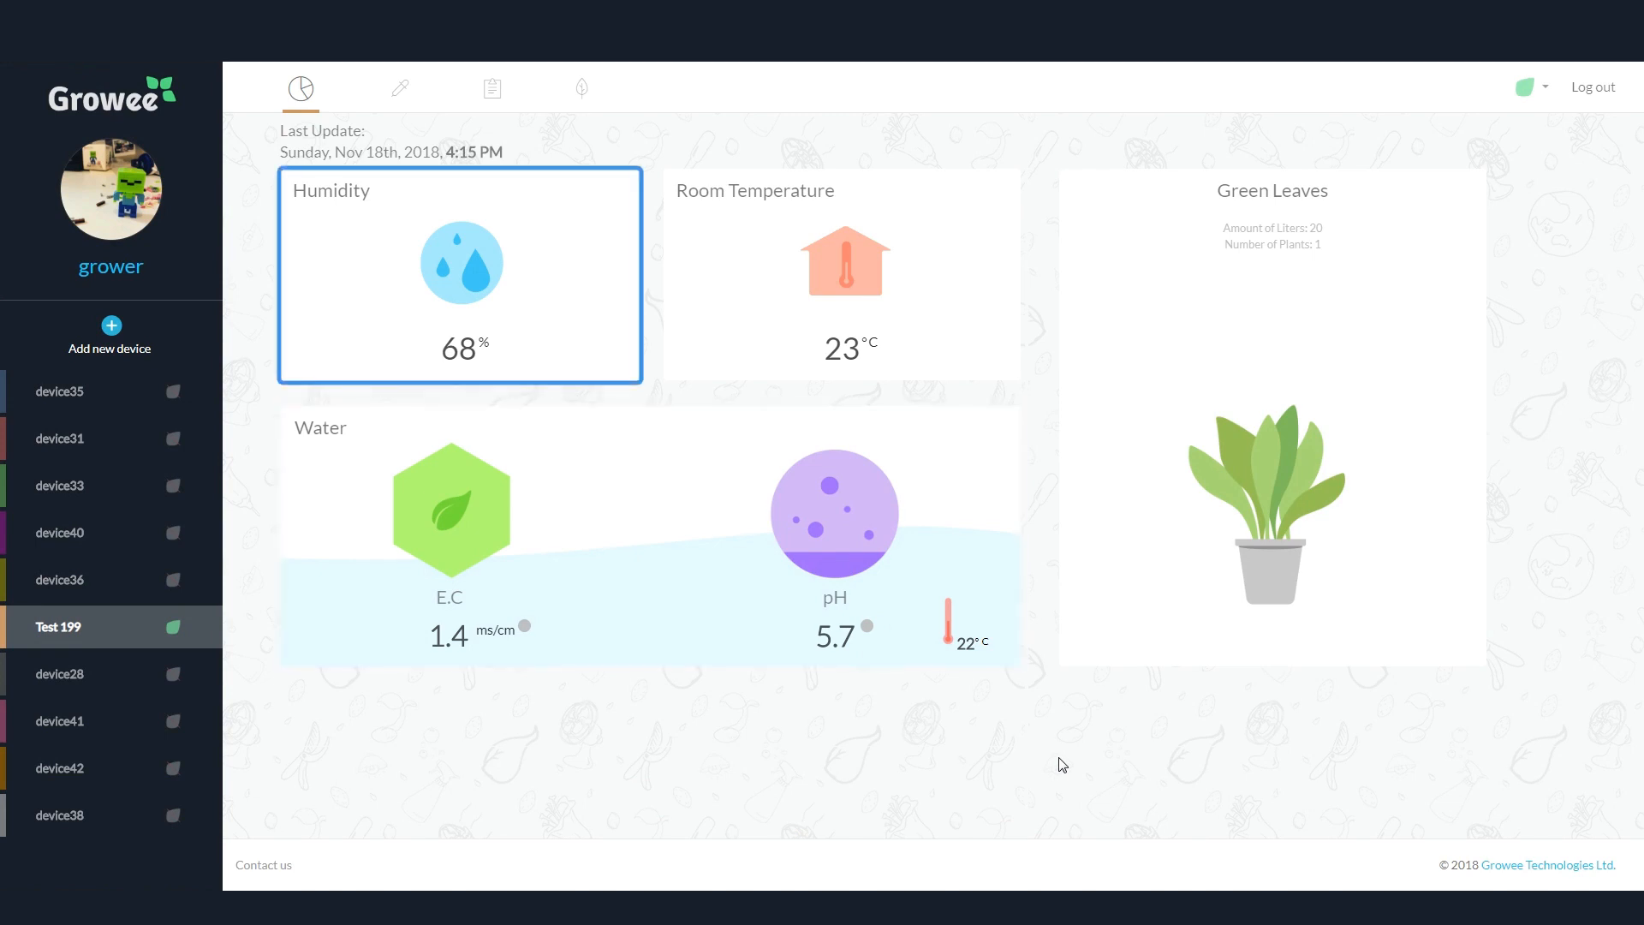
Open the E.C modify page and try both manual and automatic feeding modes.
{"action": "left_click", "coordinate": [841, 275]}
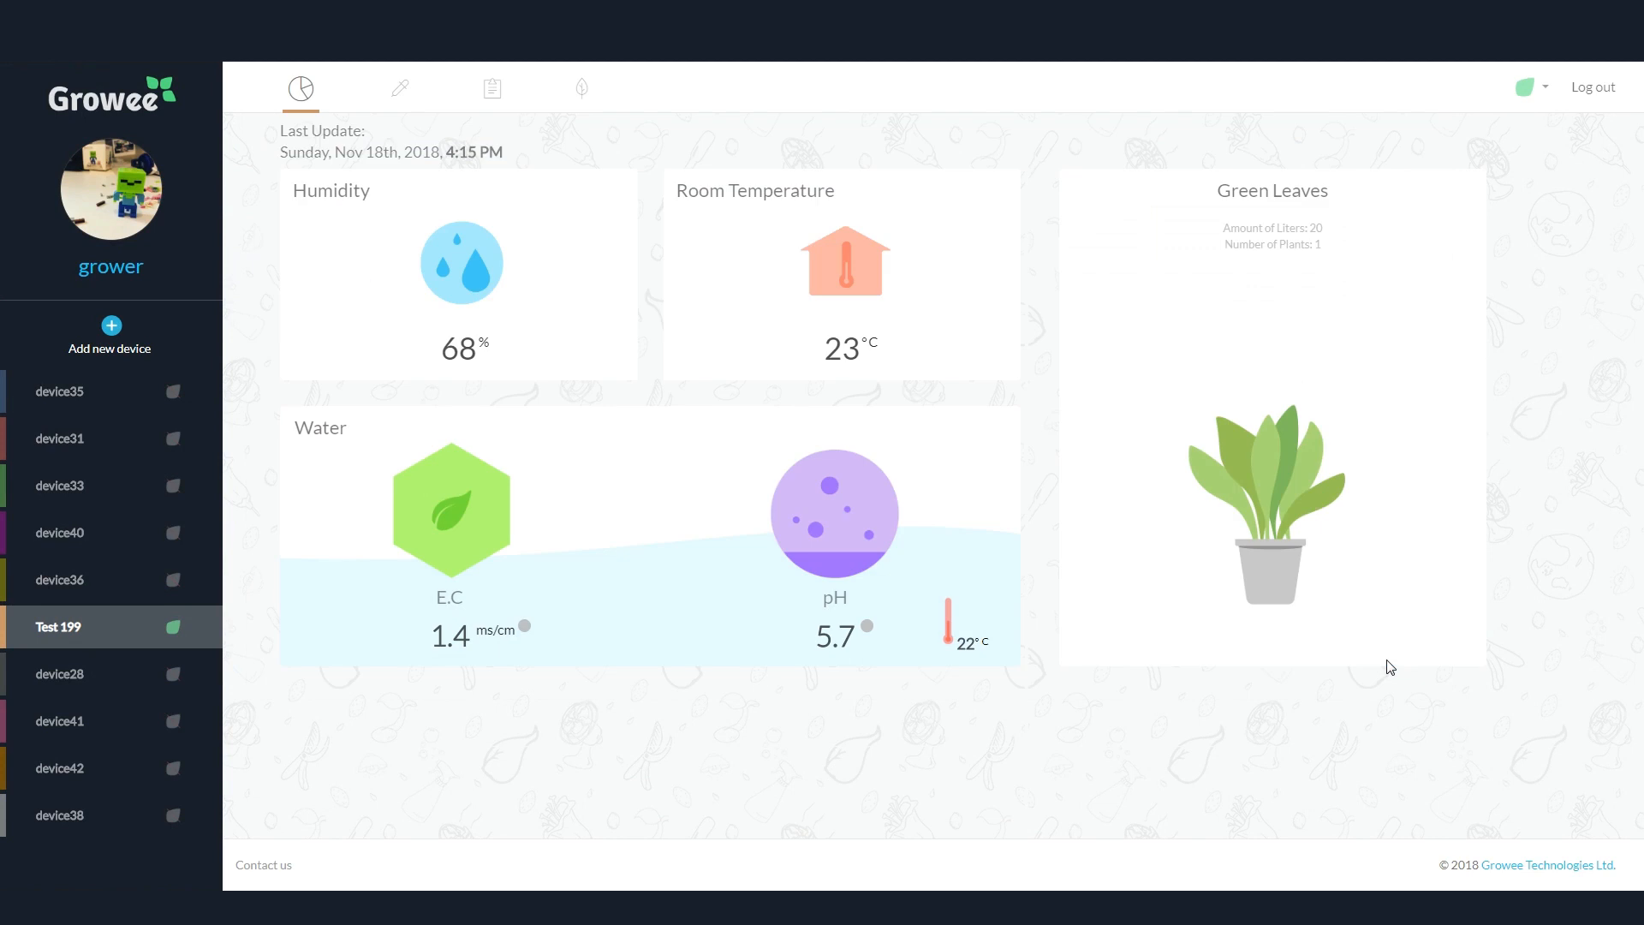
{"action": "mouse_move", "coordinate": [85, 280]}
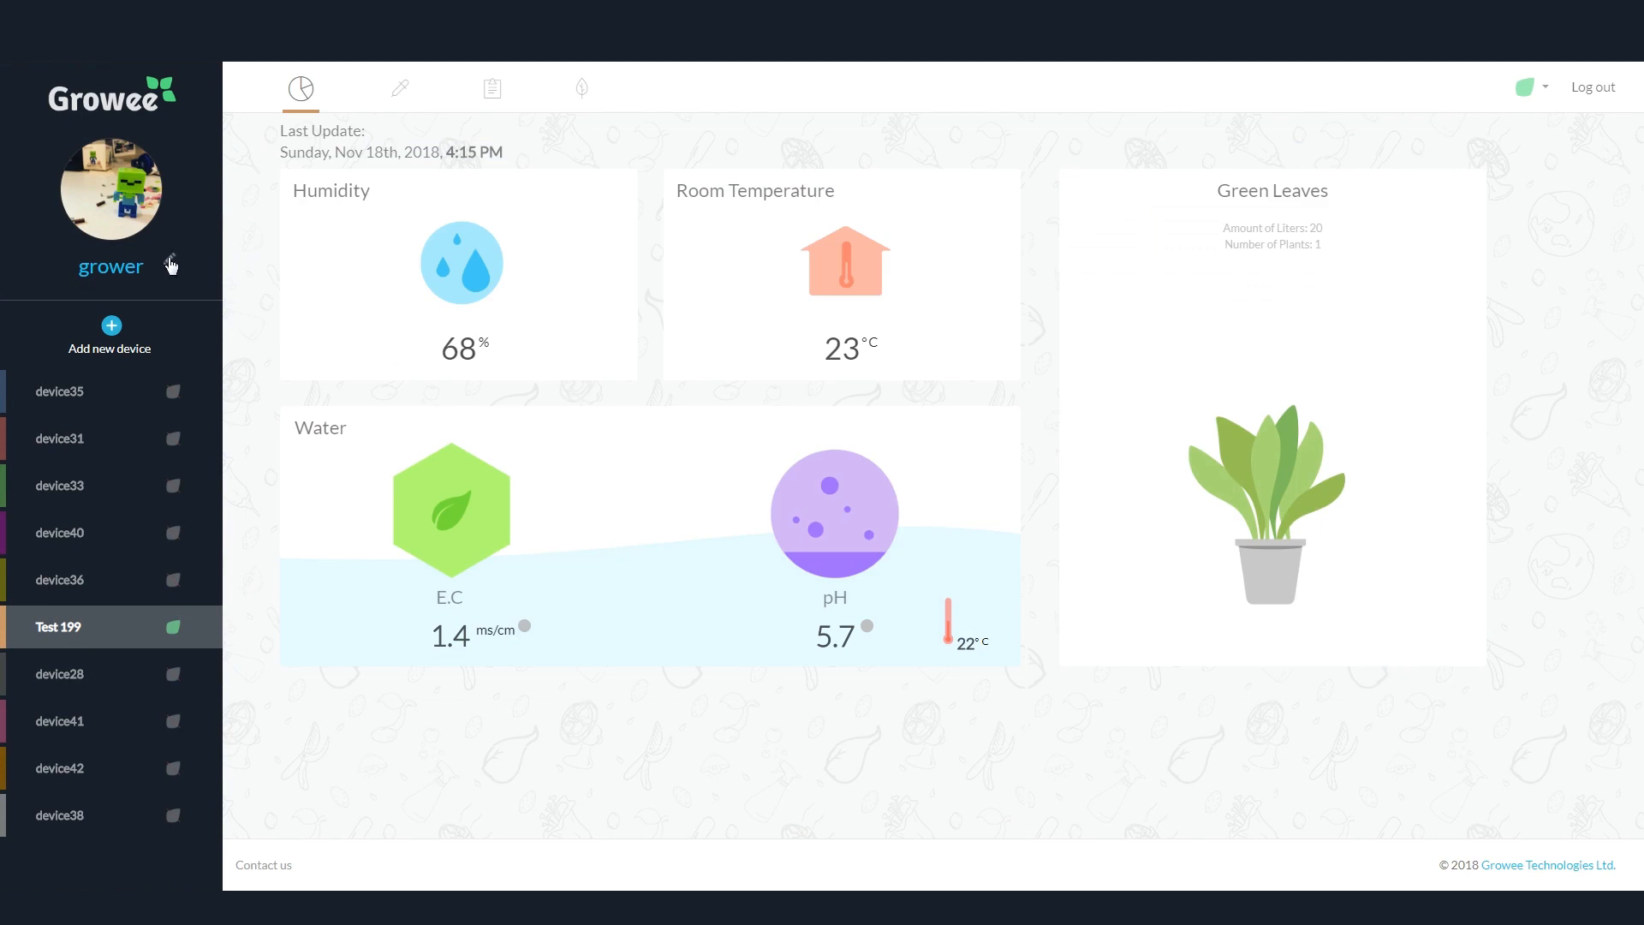
{"action": "mouse_move", "coordinate": [111, 437]}
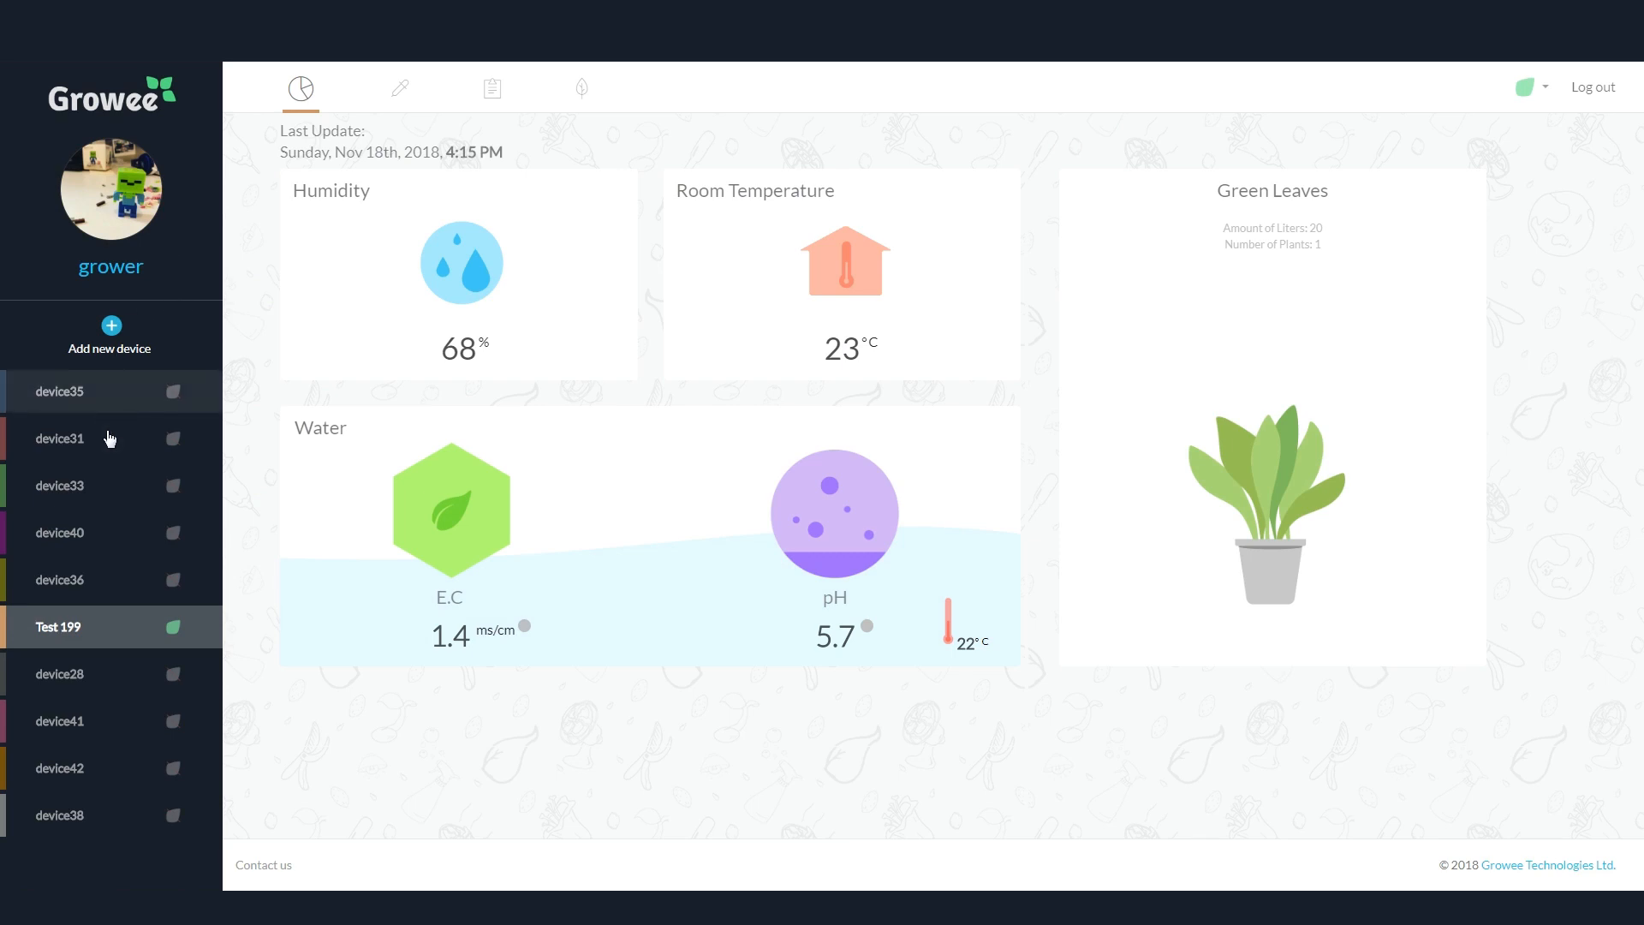
{"action": "mouse_move", "coordinate": [200, 641]}
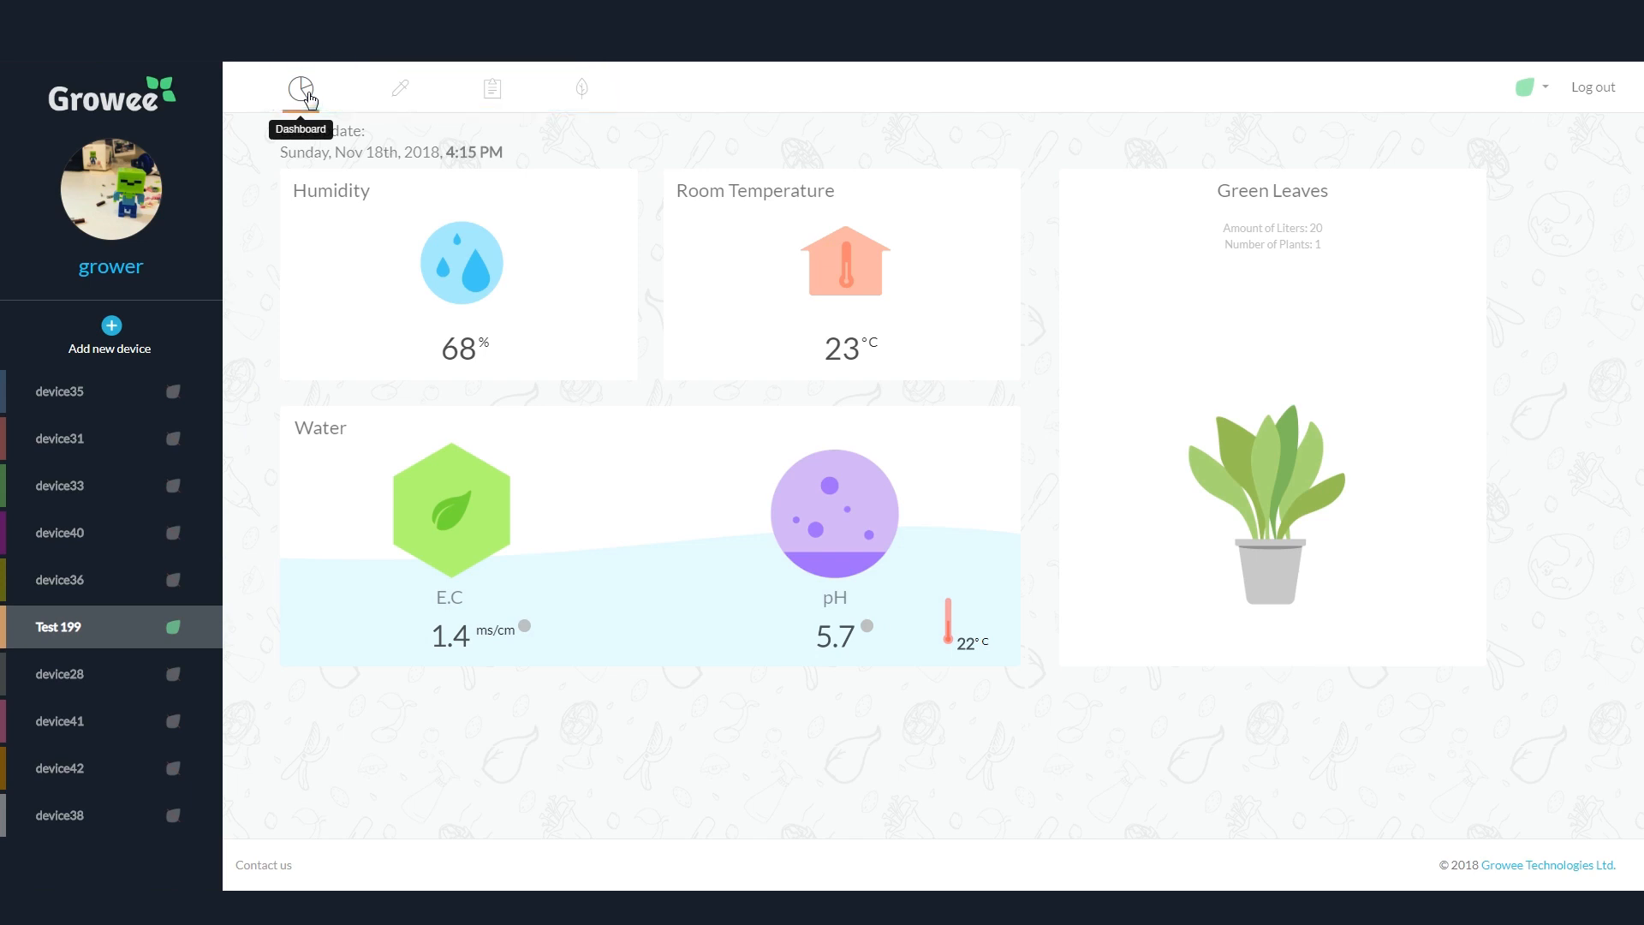
{"action": "left_click", "coordinate": [398, 87]}
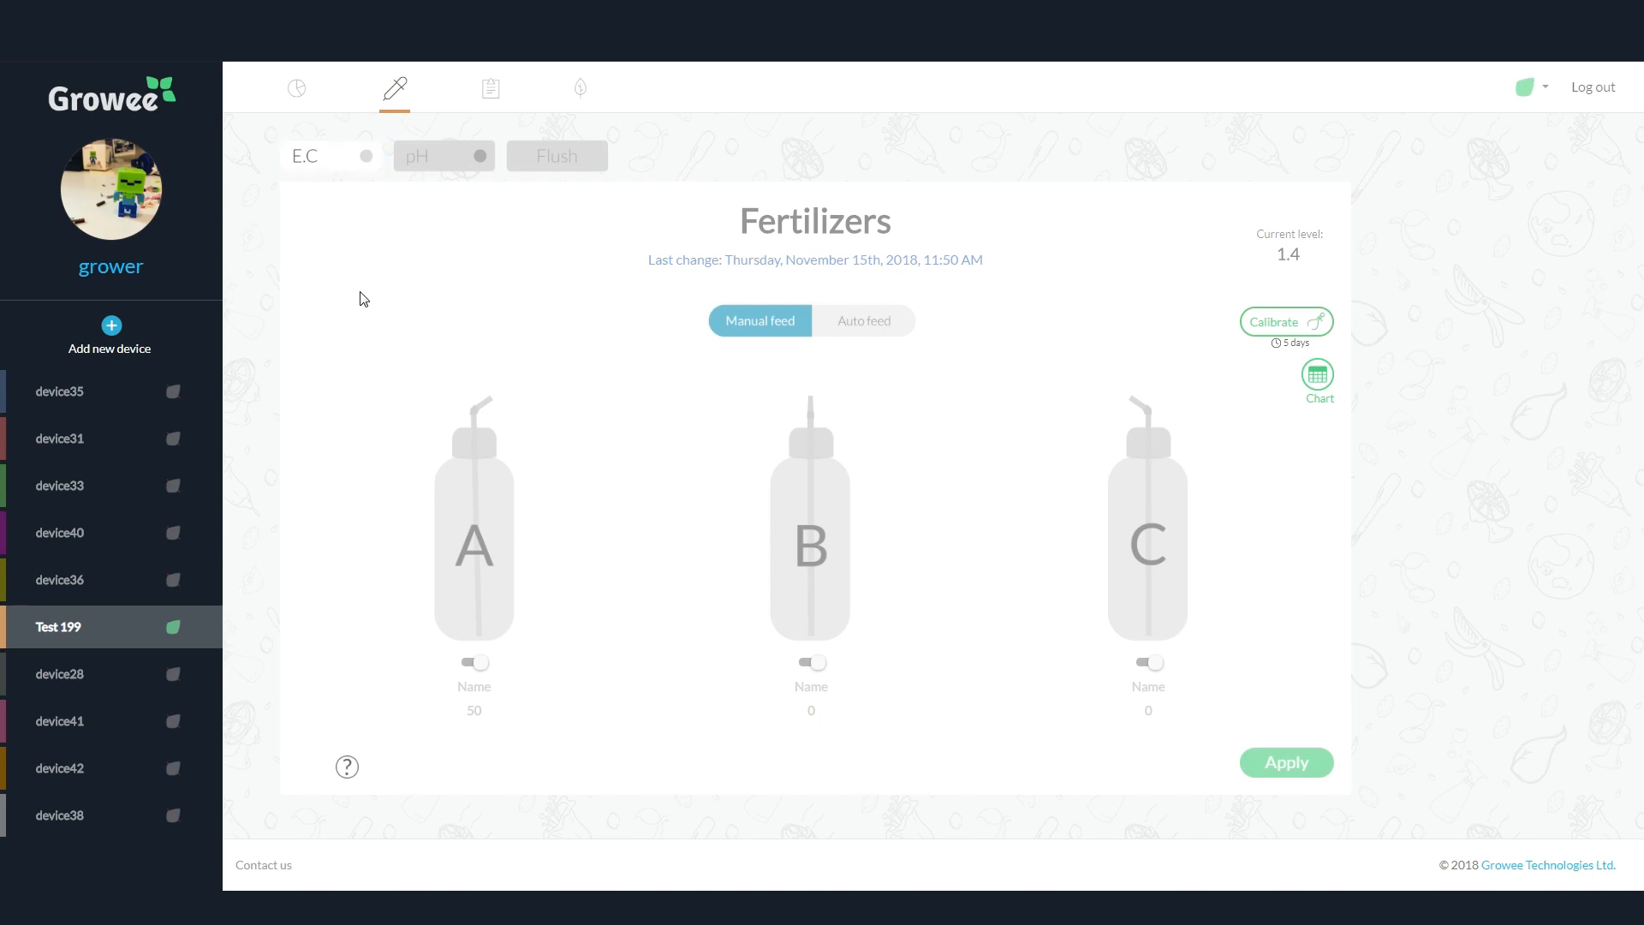
{"action": "left_click", "coordinate": [557, 155]}
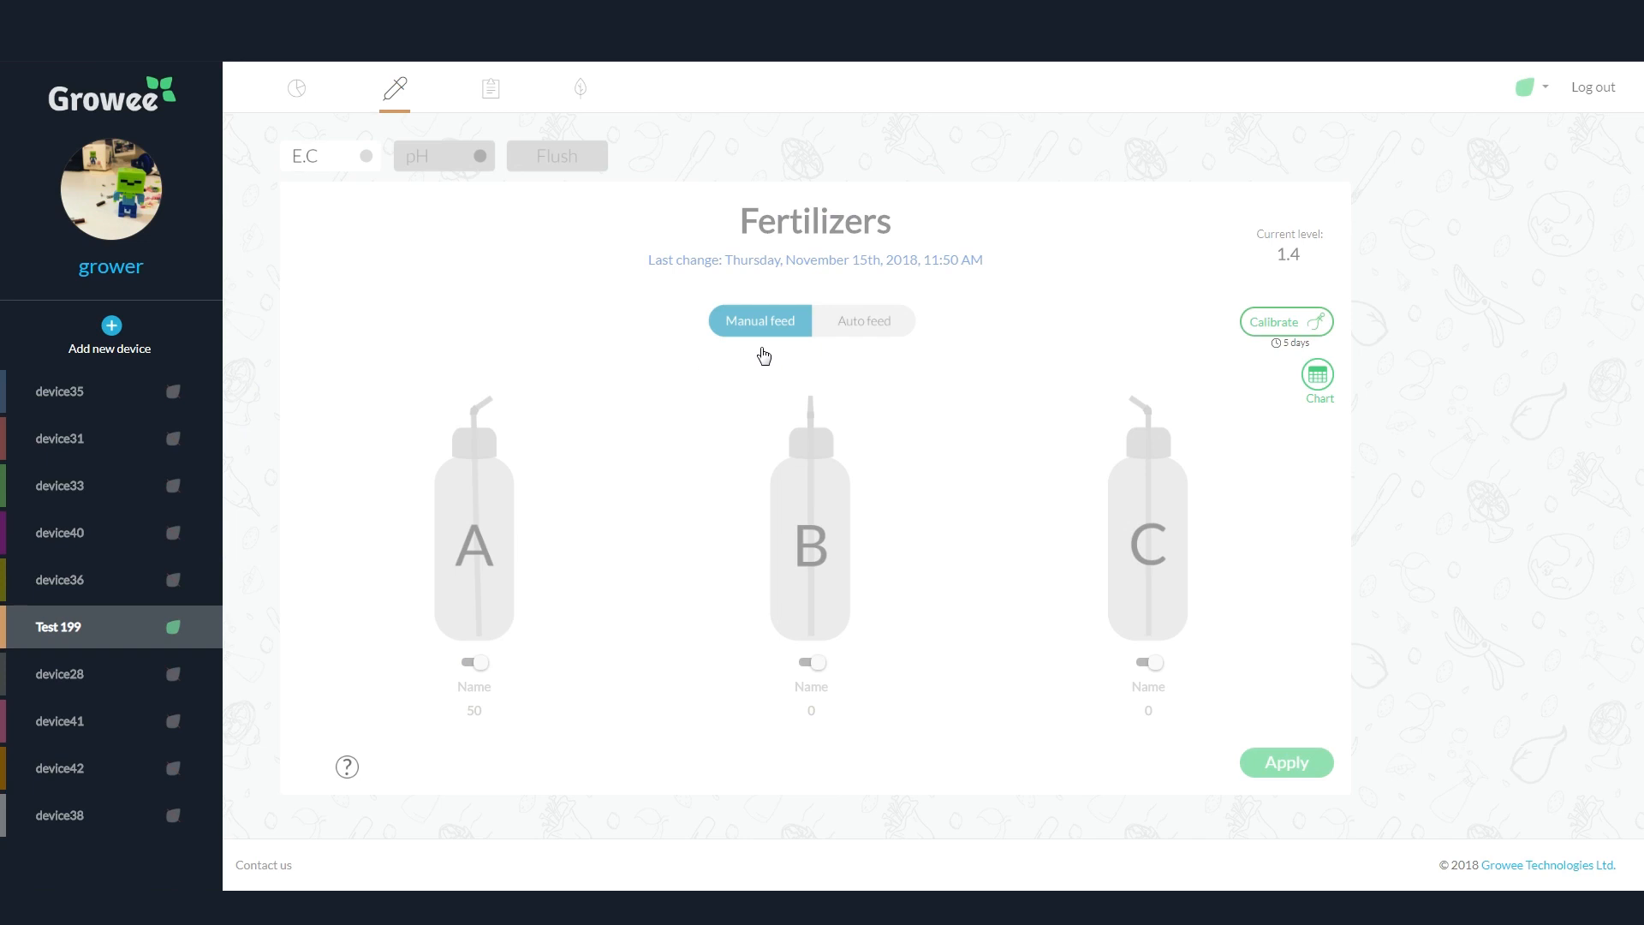
{"action": "left_click", "coordinate": [864, 320]}
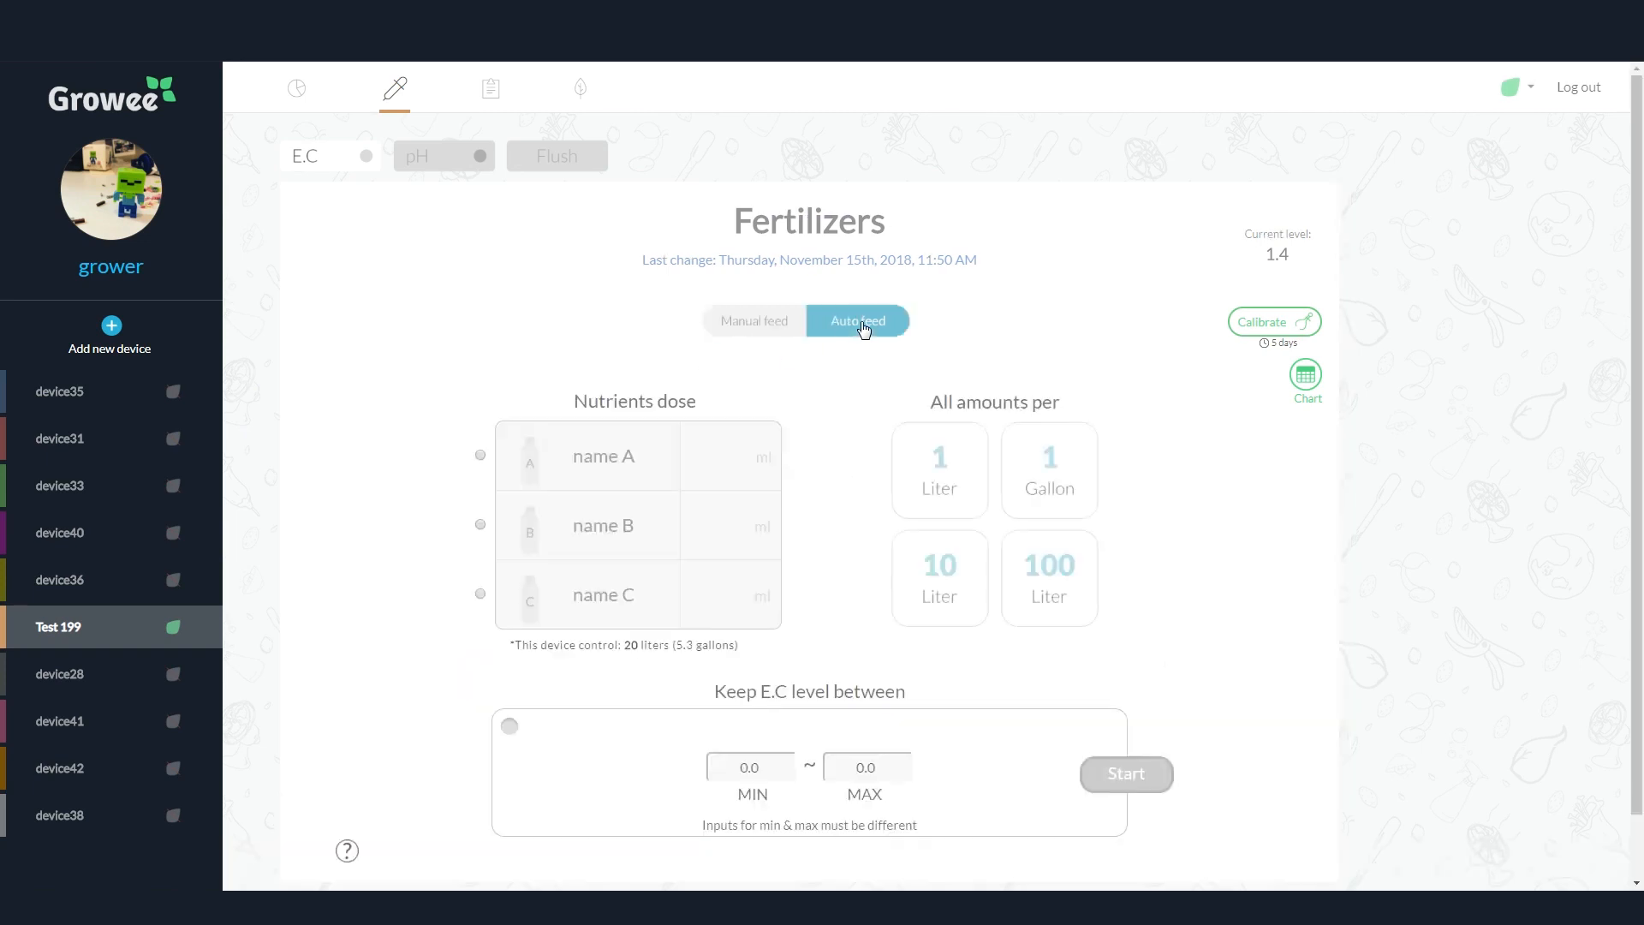
{"action": "left_click", "coordinate": [758, 320]}
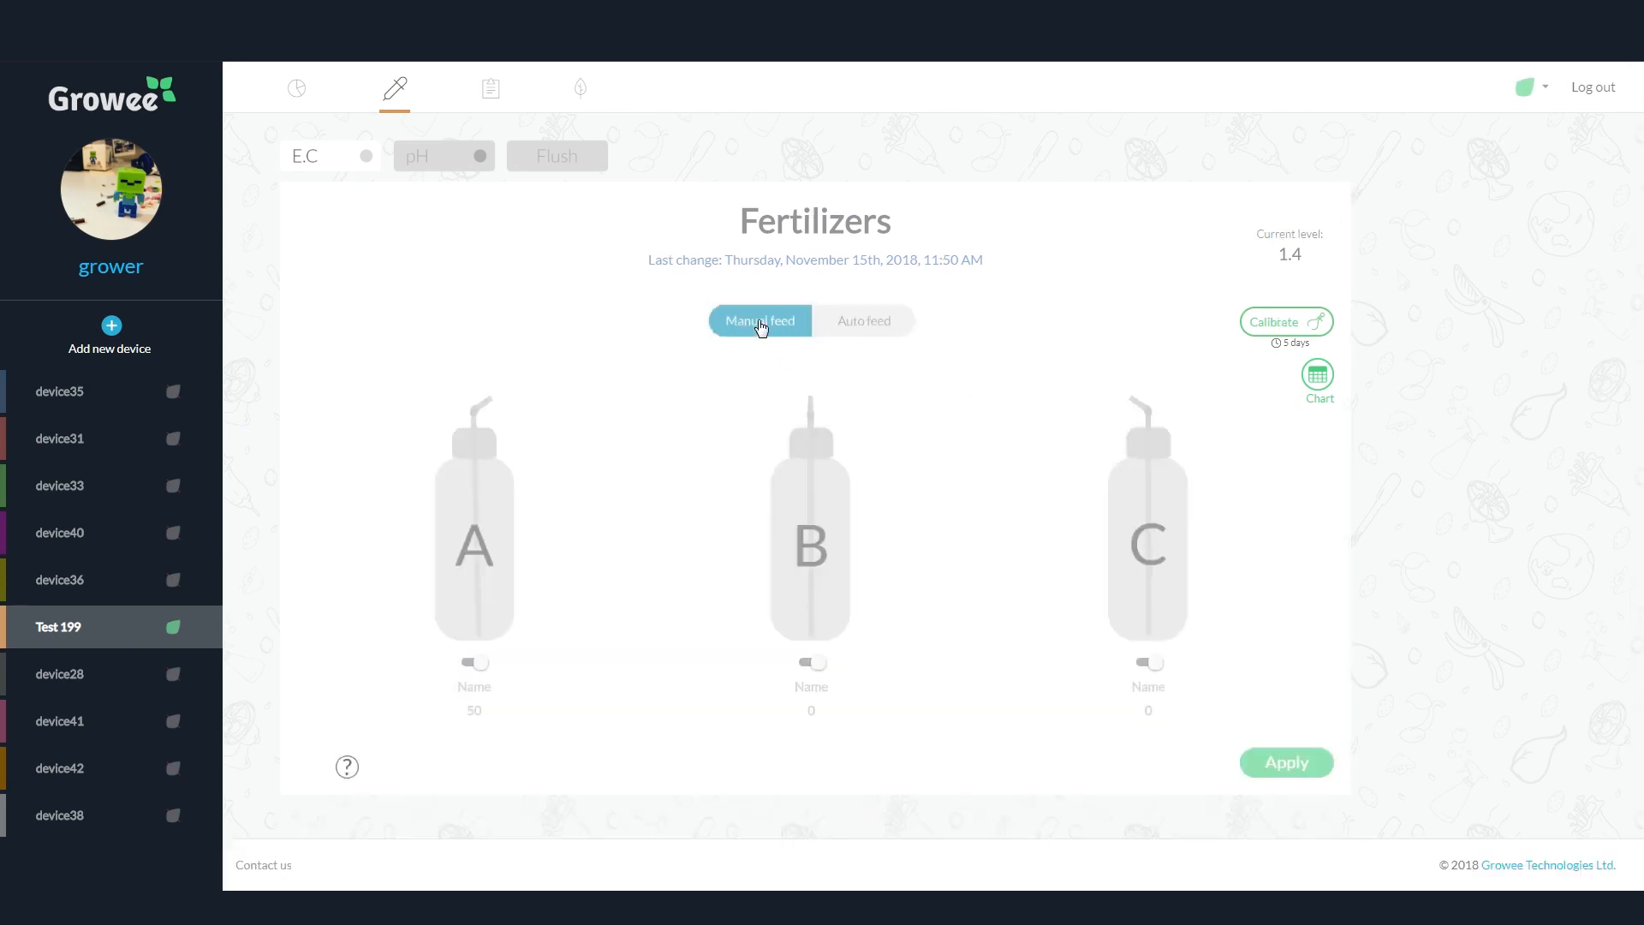
Select auto feed with 5 ml Grow and Bloom per gallon, EC 1.2–1.4.
{"action": "left_click", "coordinate": [472, 662]}
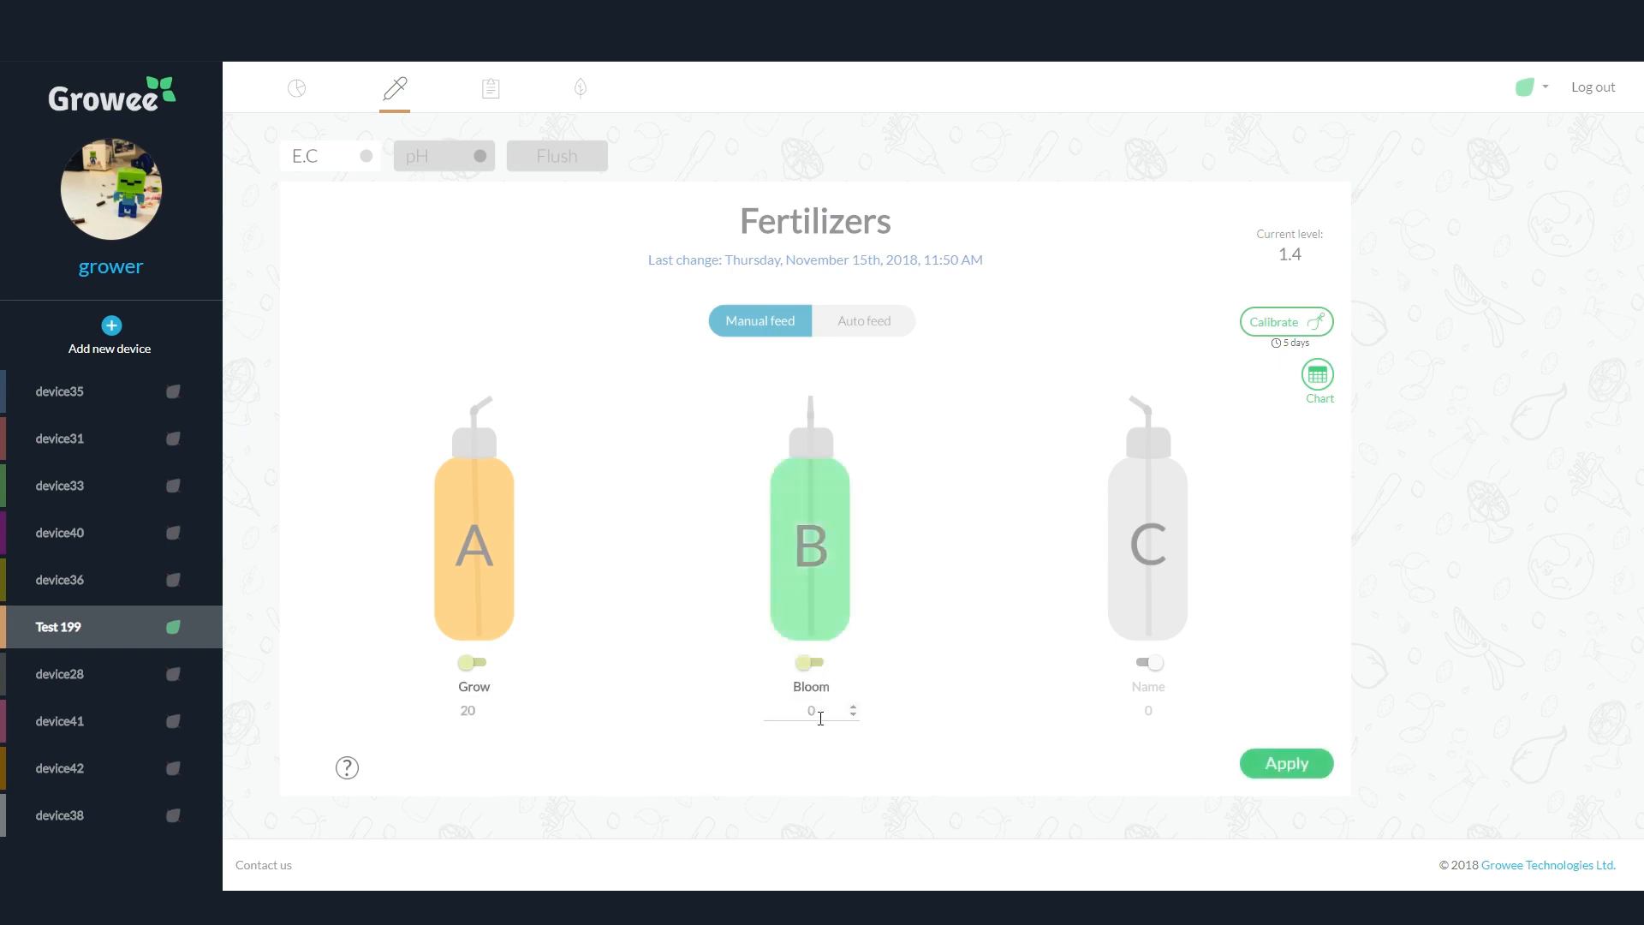
{"action": "left_click", "coordinate": [863, 319]}
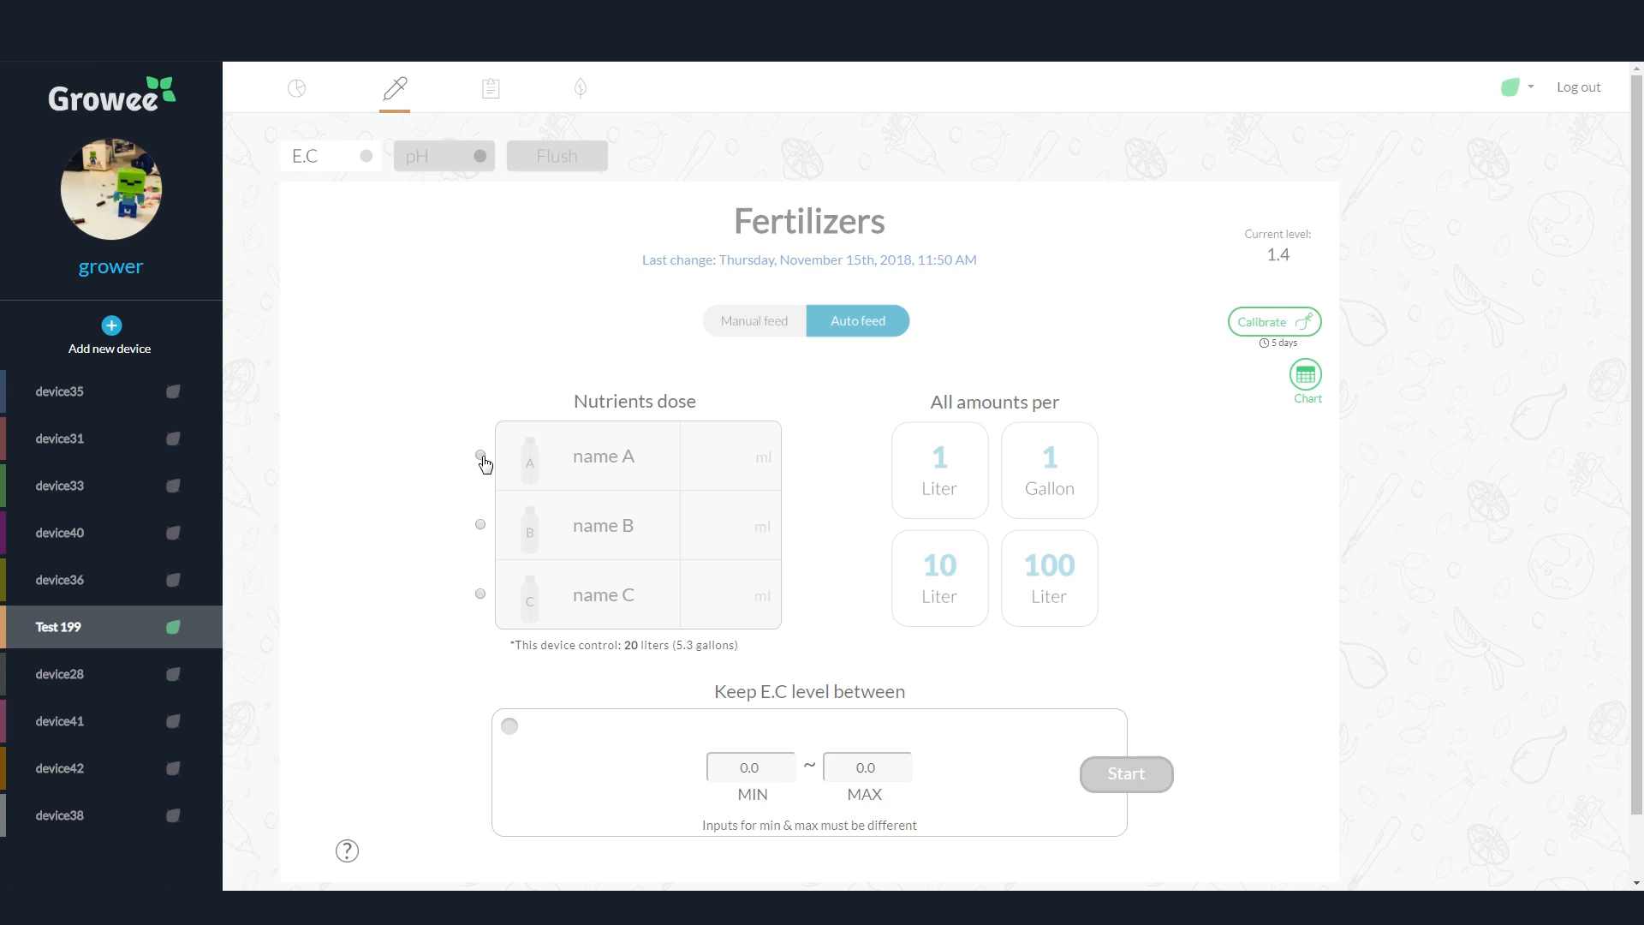
{"action": "type", "text": "2"}
{"action": "type", "text": "Bloom"}
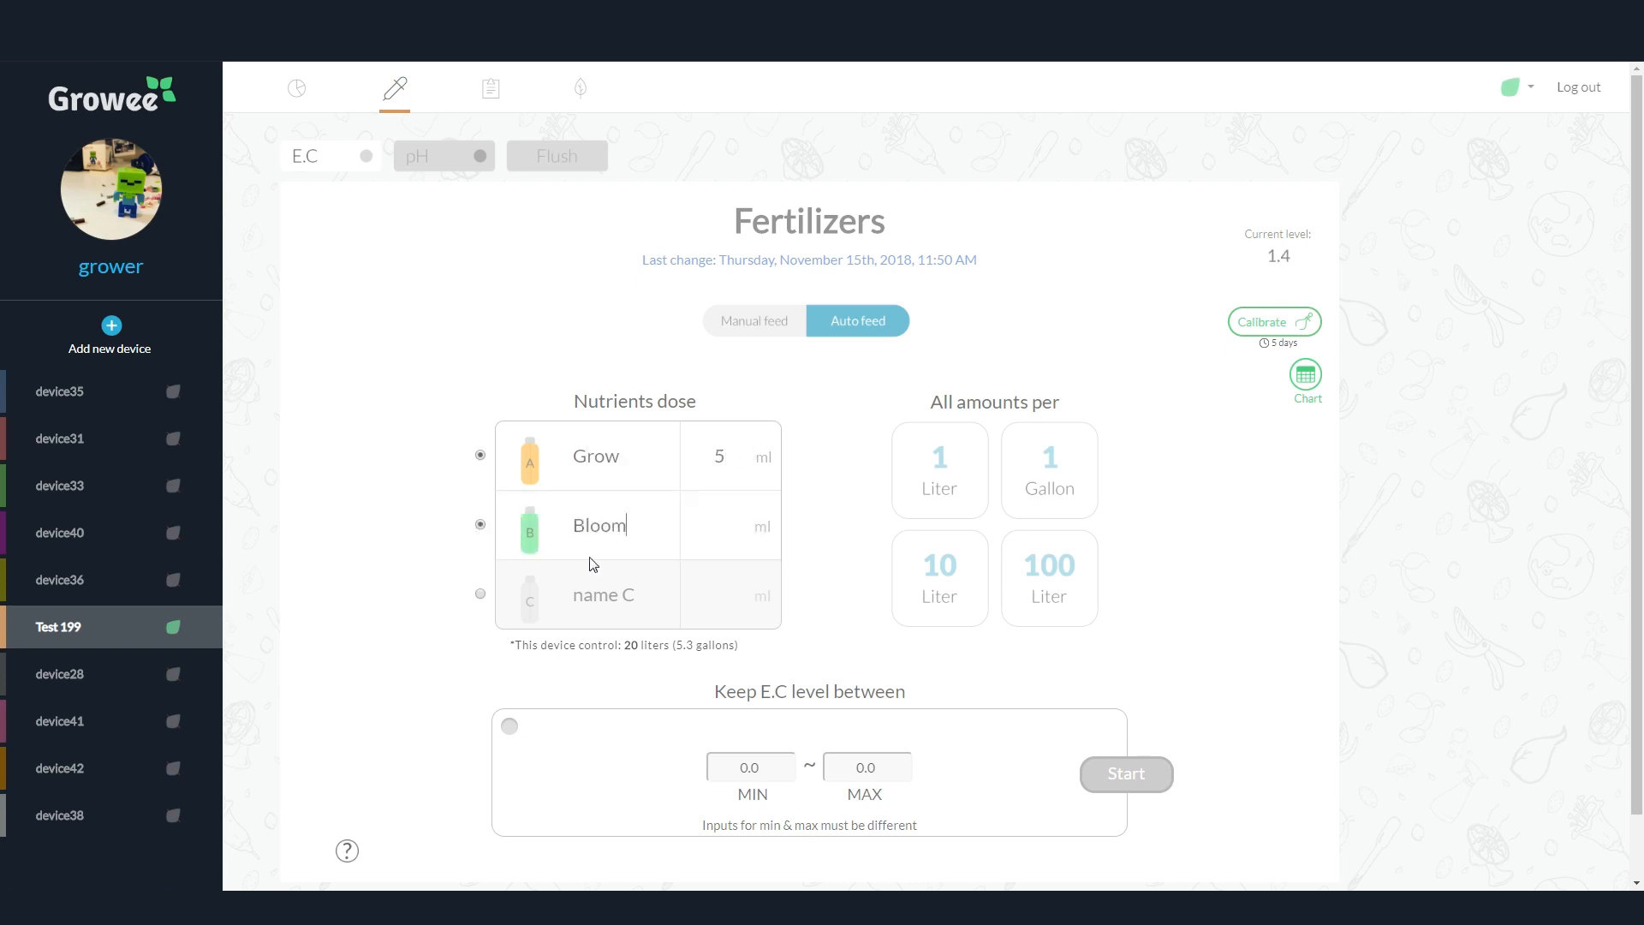
{"action": "type", "text": "5"}
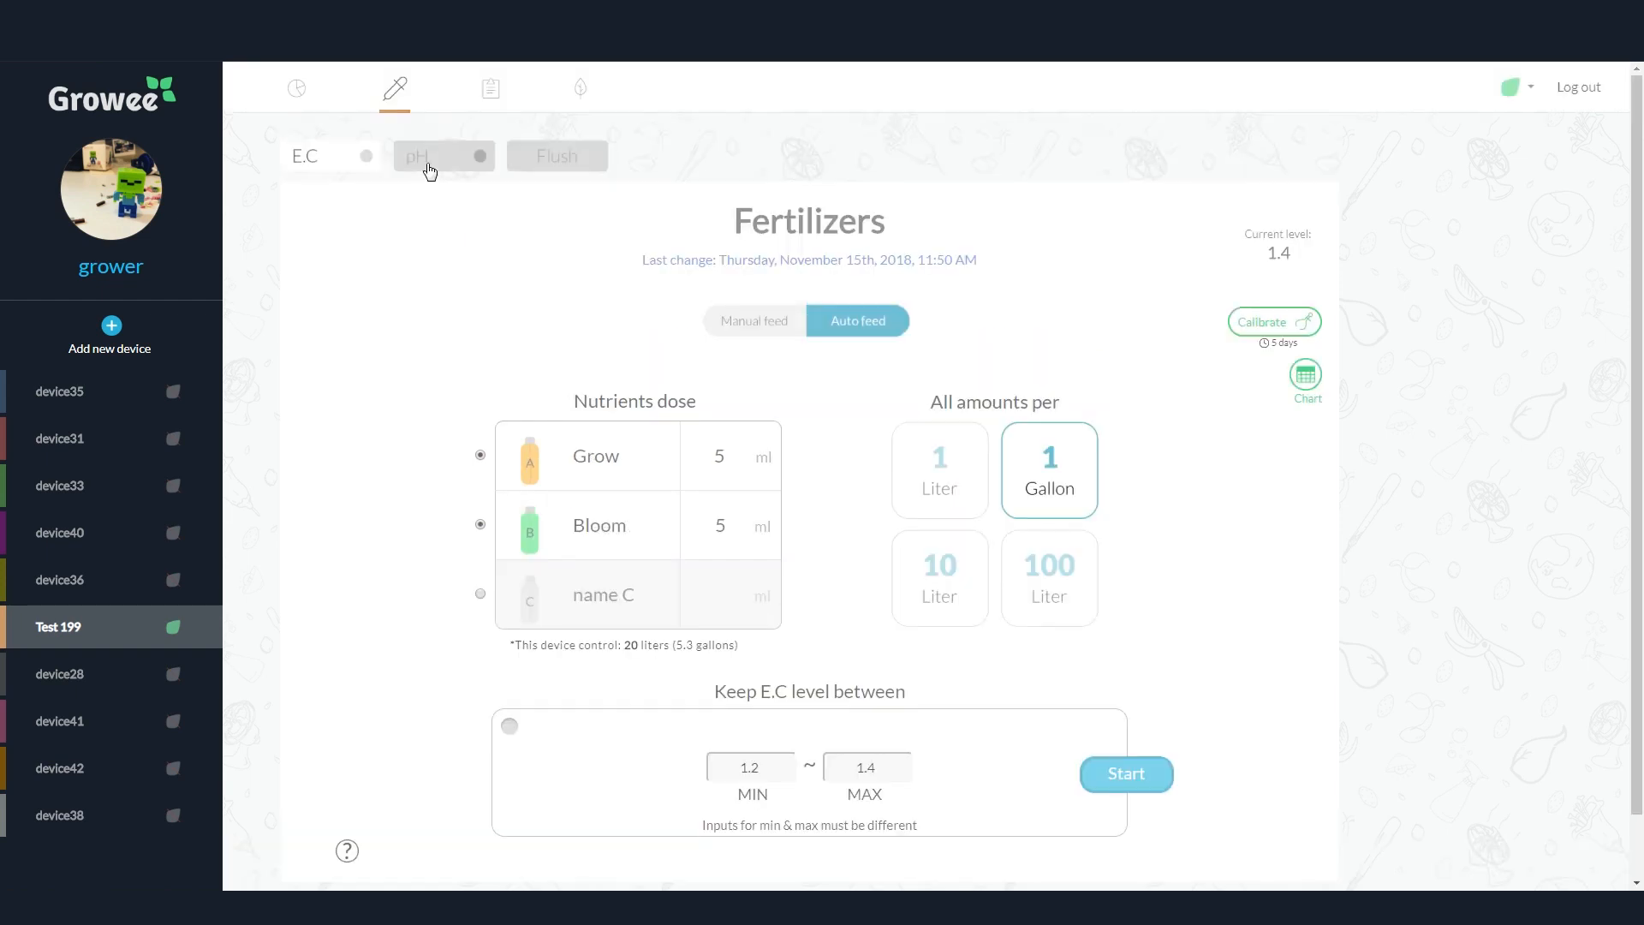
Set the pH level minimum to 5.5 and maximum to 5.7.
{"action": "left_click", "coordinate": [440, 155]}
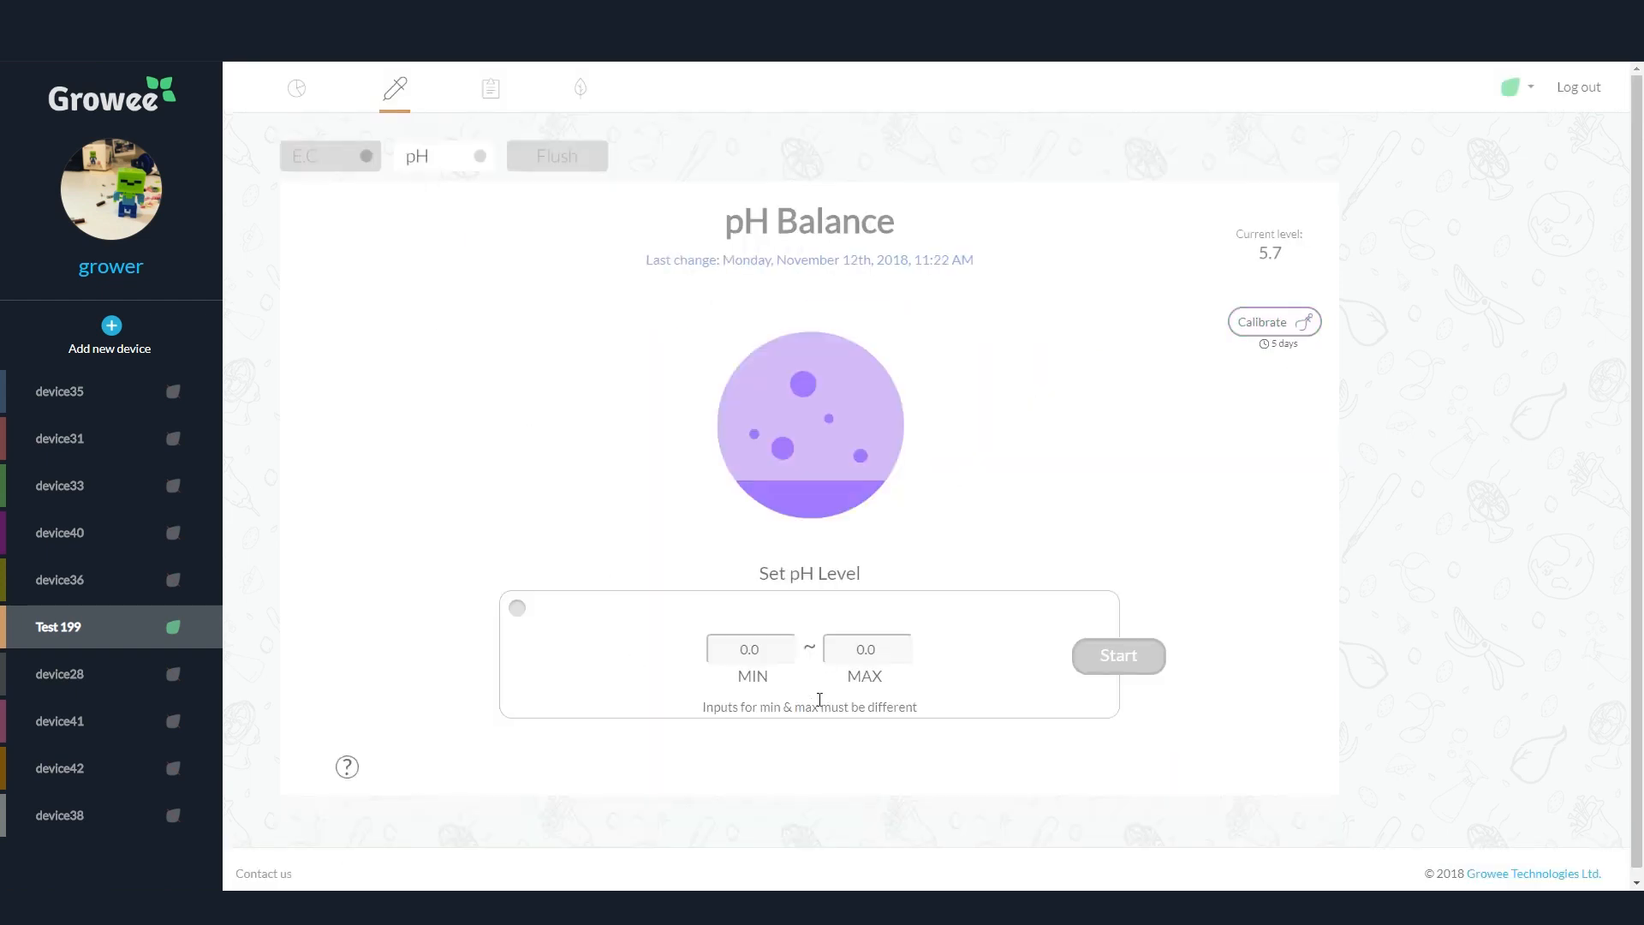
{"action": "left_click", "coordinate": [749, 648]}
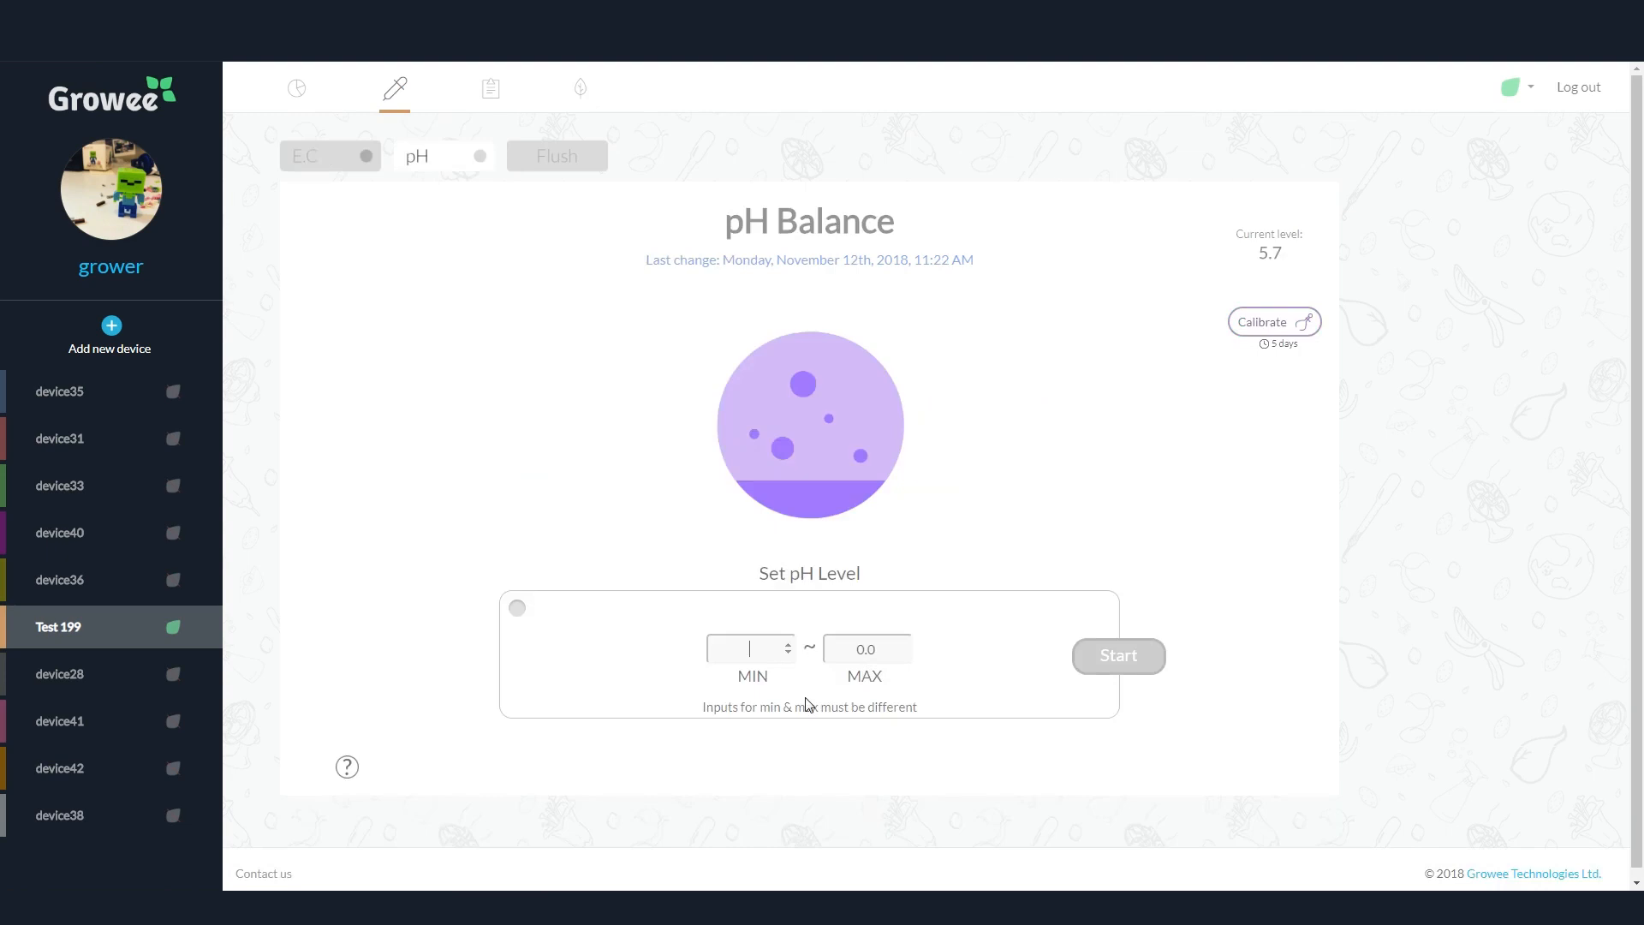
{"action": "type", "text": "5.7"}
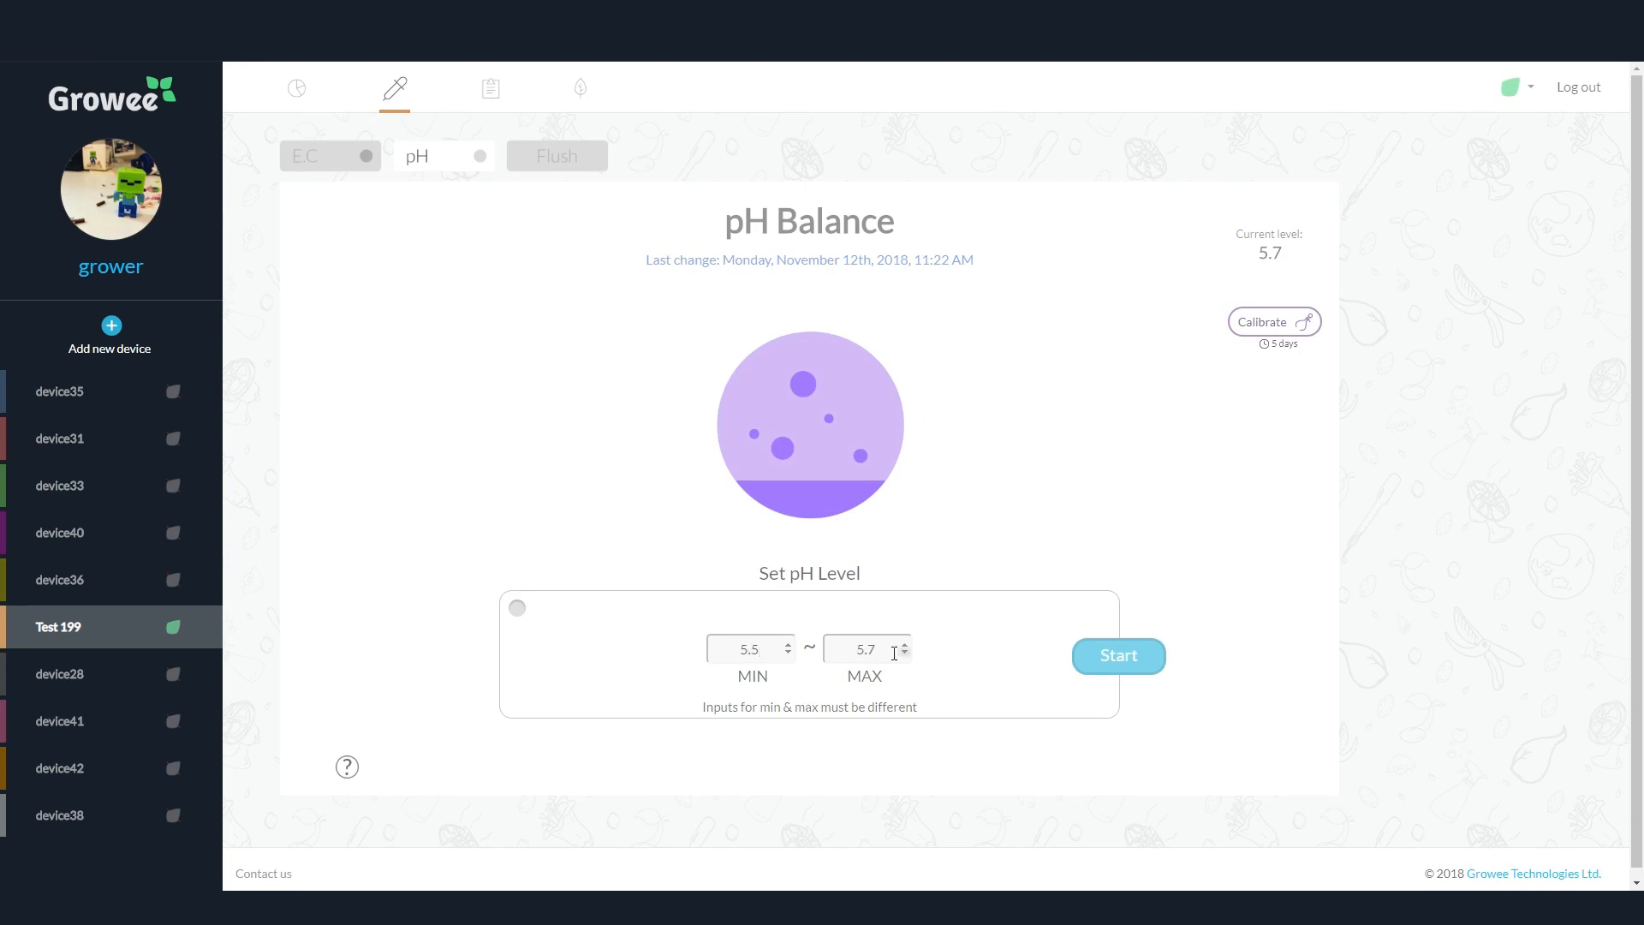
{"action": "mouse_move", "coordinate": [952, 530]}
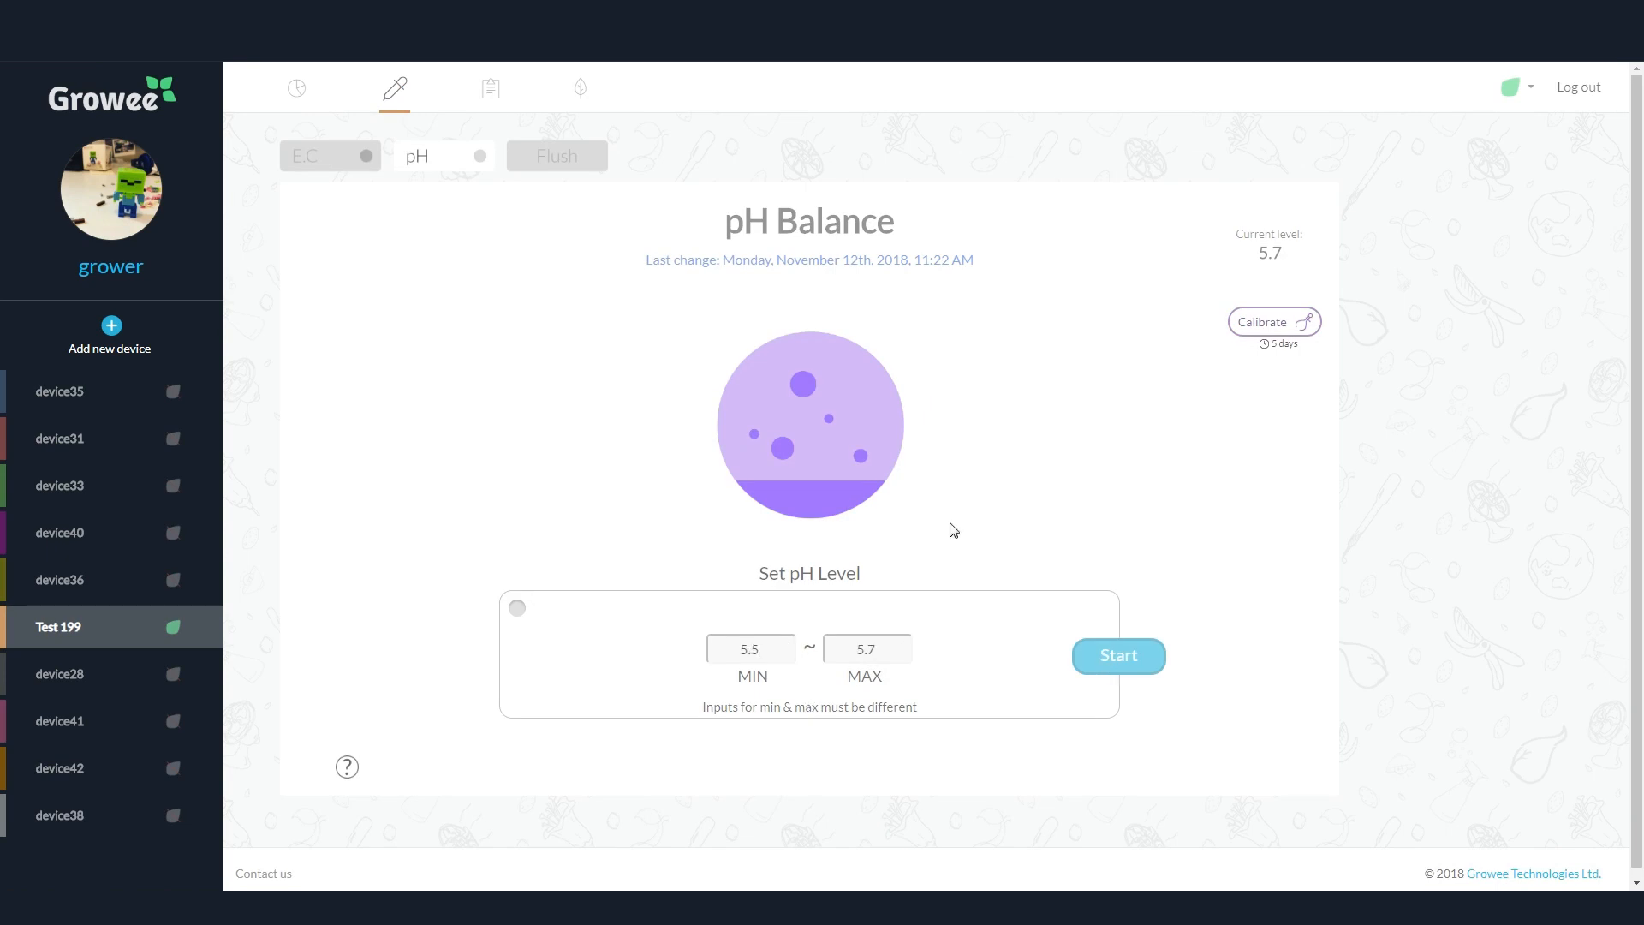
{"action": "left_click", "coordinate": [557, 155]}
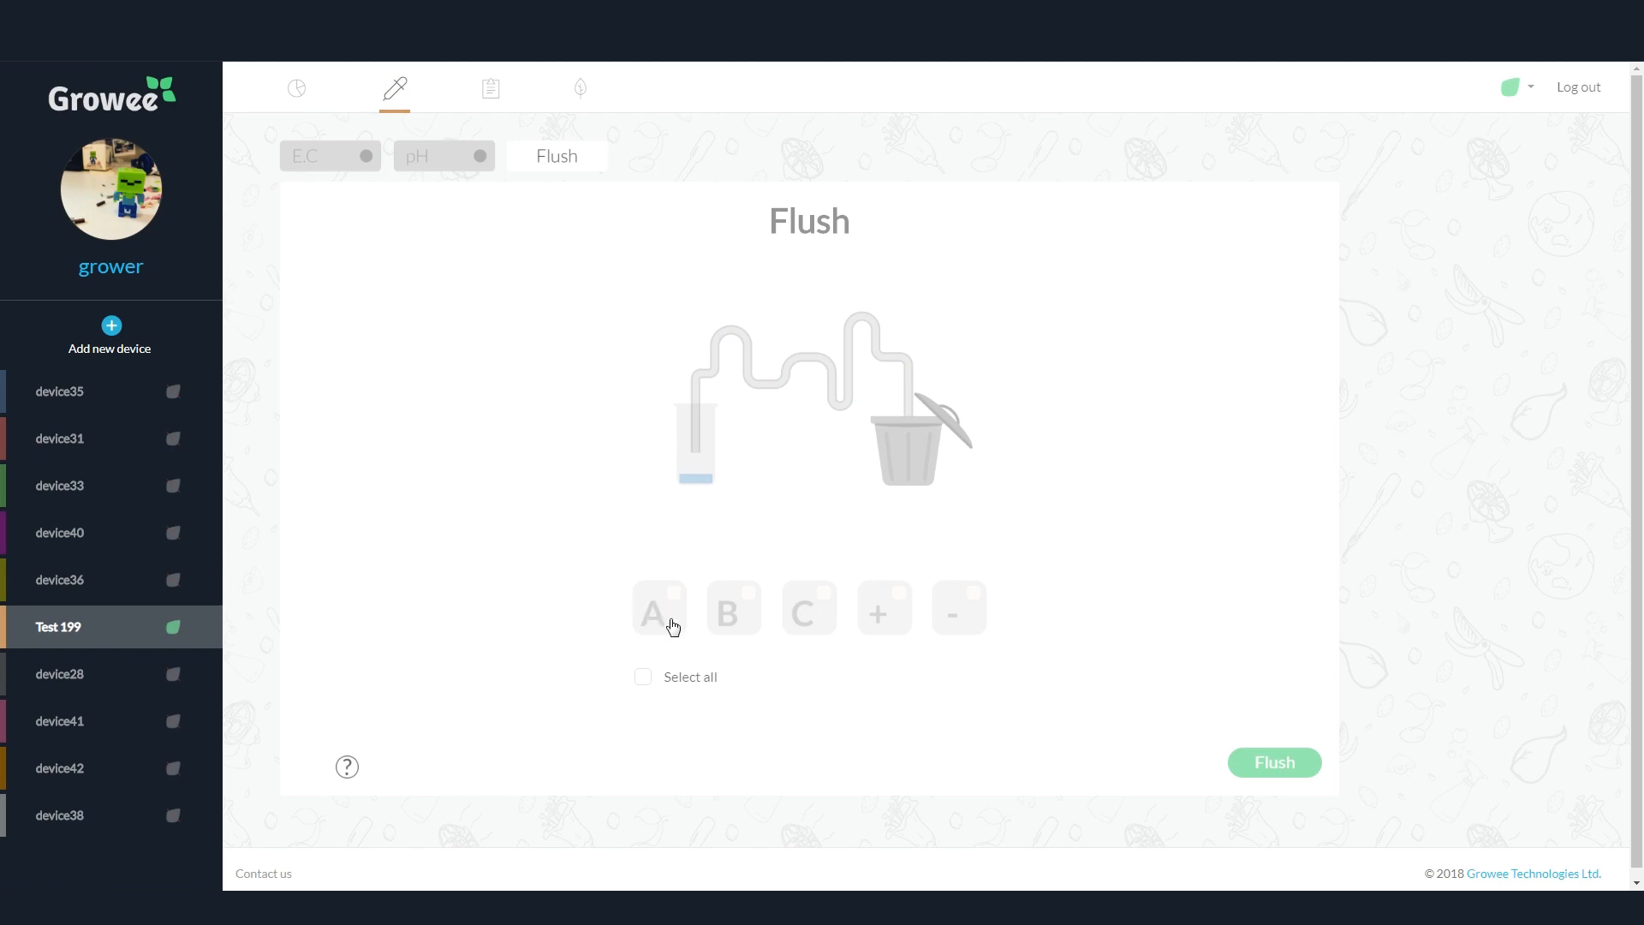
Tick flush lines A, B, pH+ and pH−, leaving C unticked.
{"action": "left_click", "coordinate": [659, 607]}
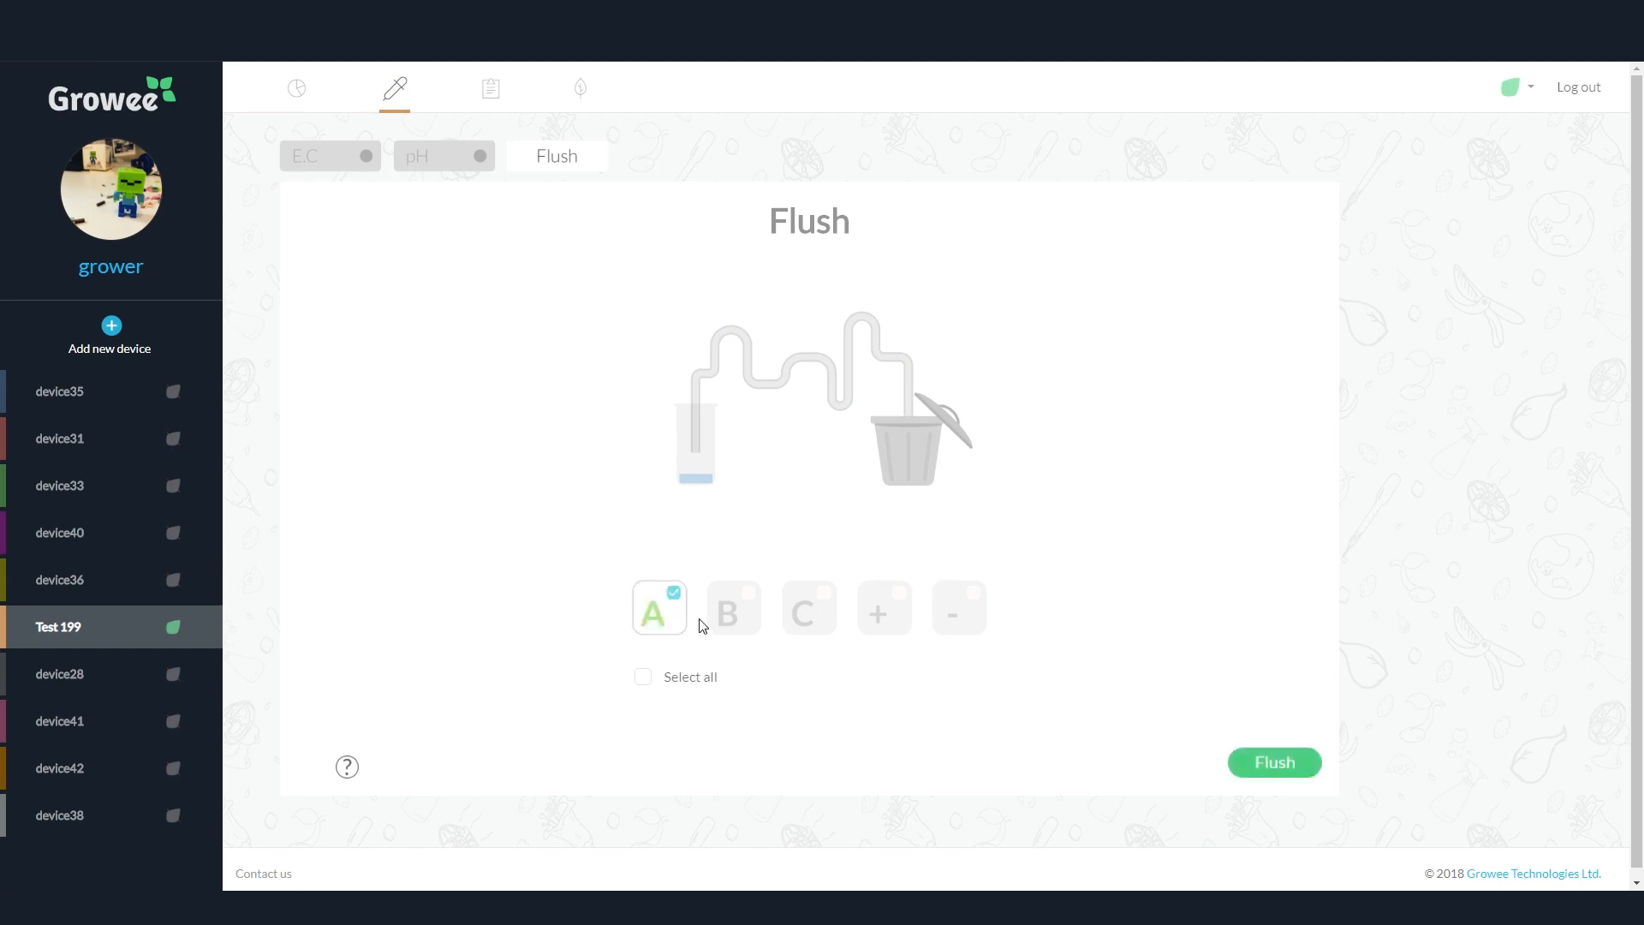
{"action": "left_click", "coordinate": [734, 608]}
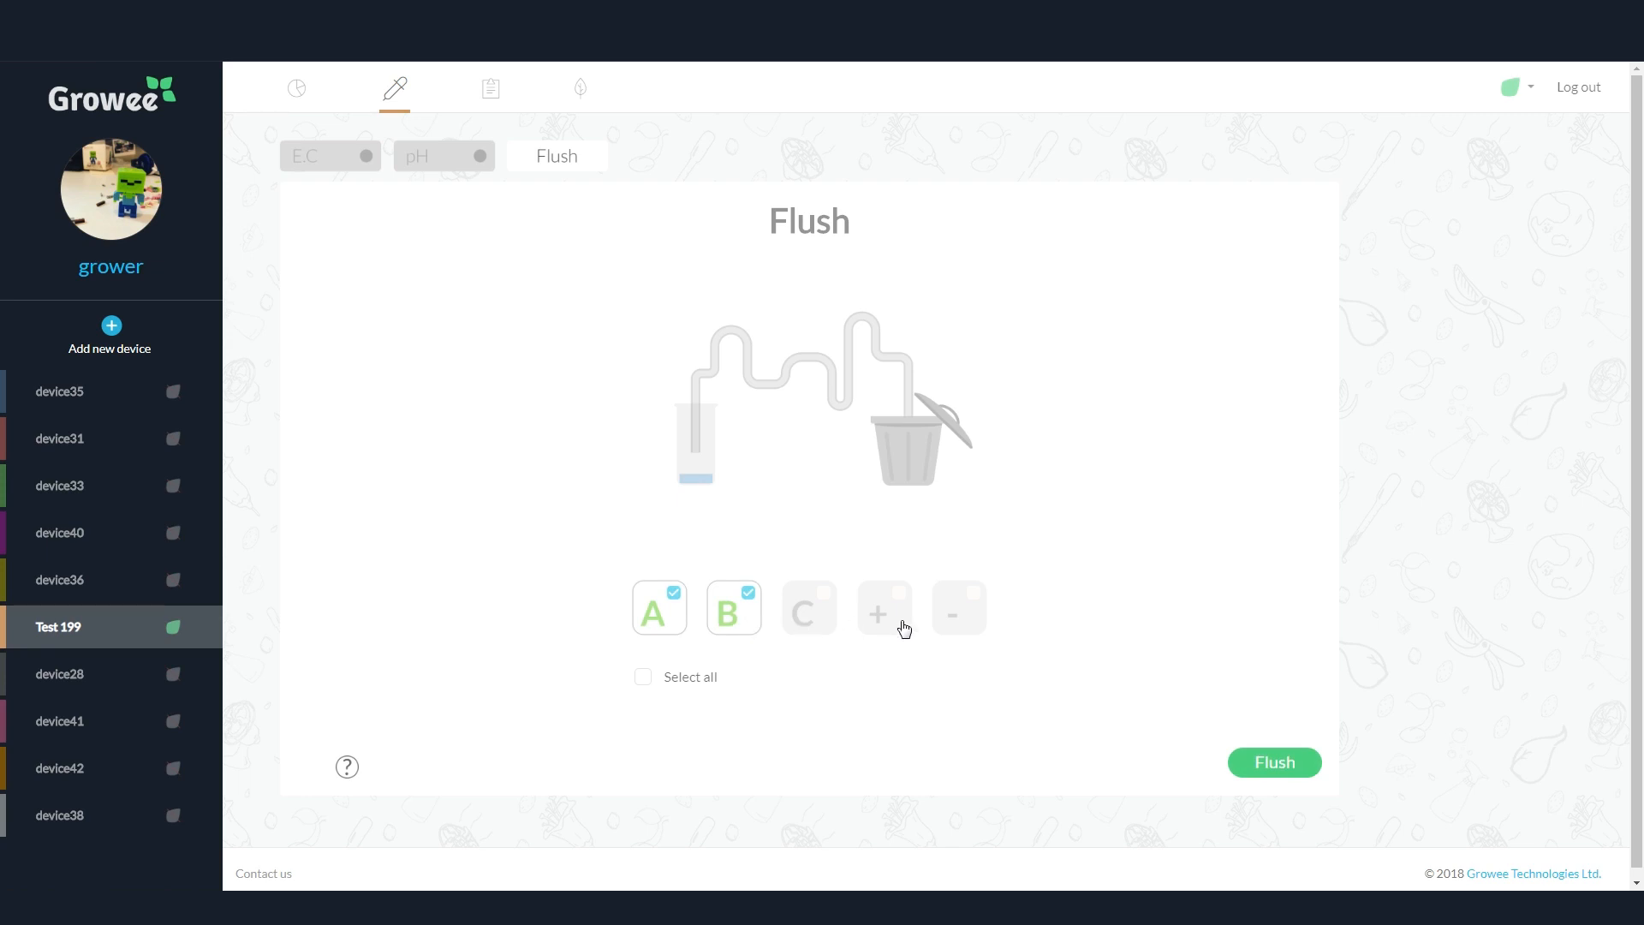
{"action": "left_click", "coordinate": [883, 607]}
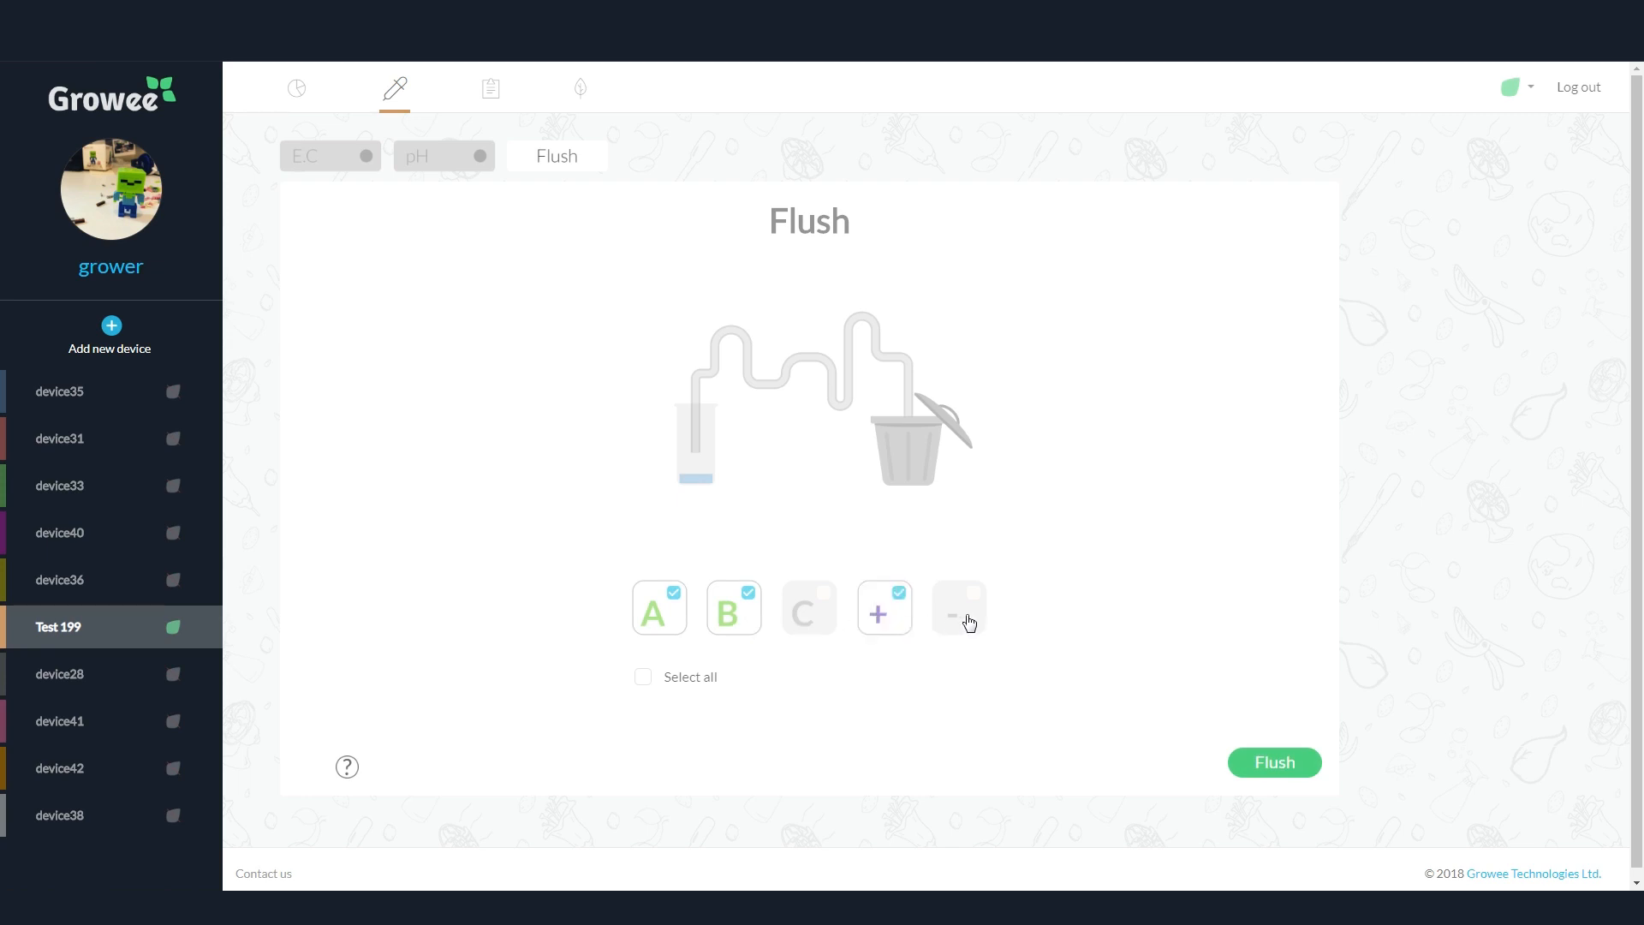
{"action": "left_click", "coordinate": [957, 607]}
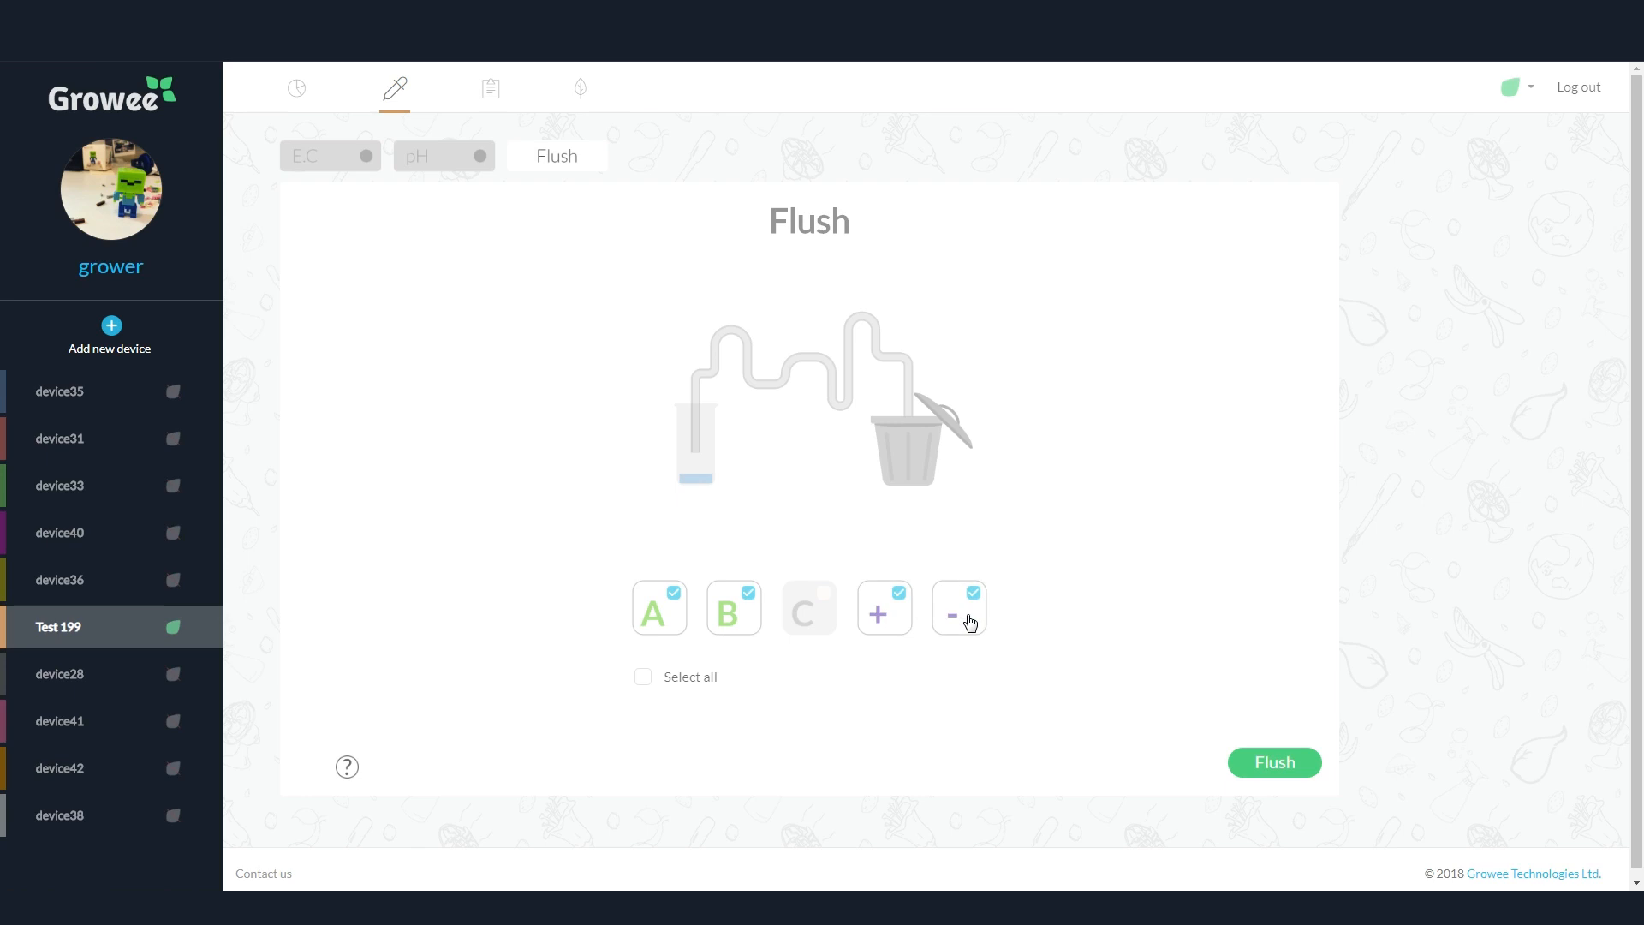
{"action": "left_click", "coordinate": [957, 606]}
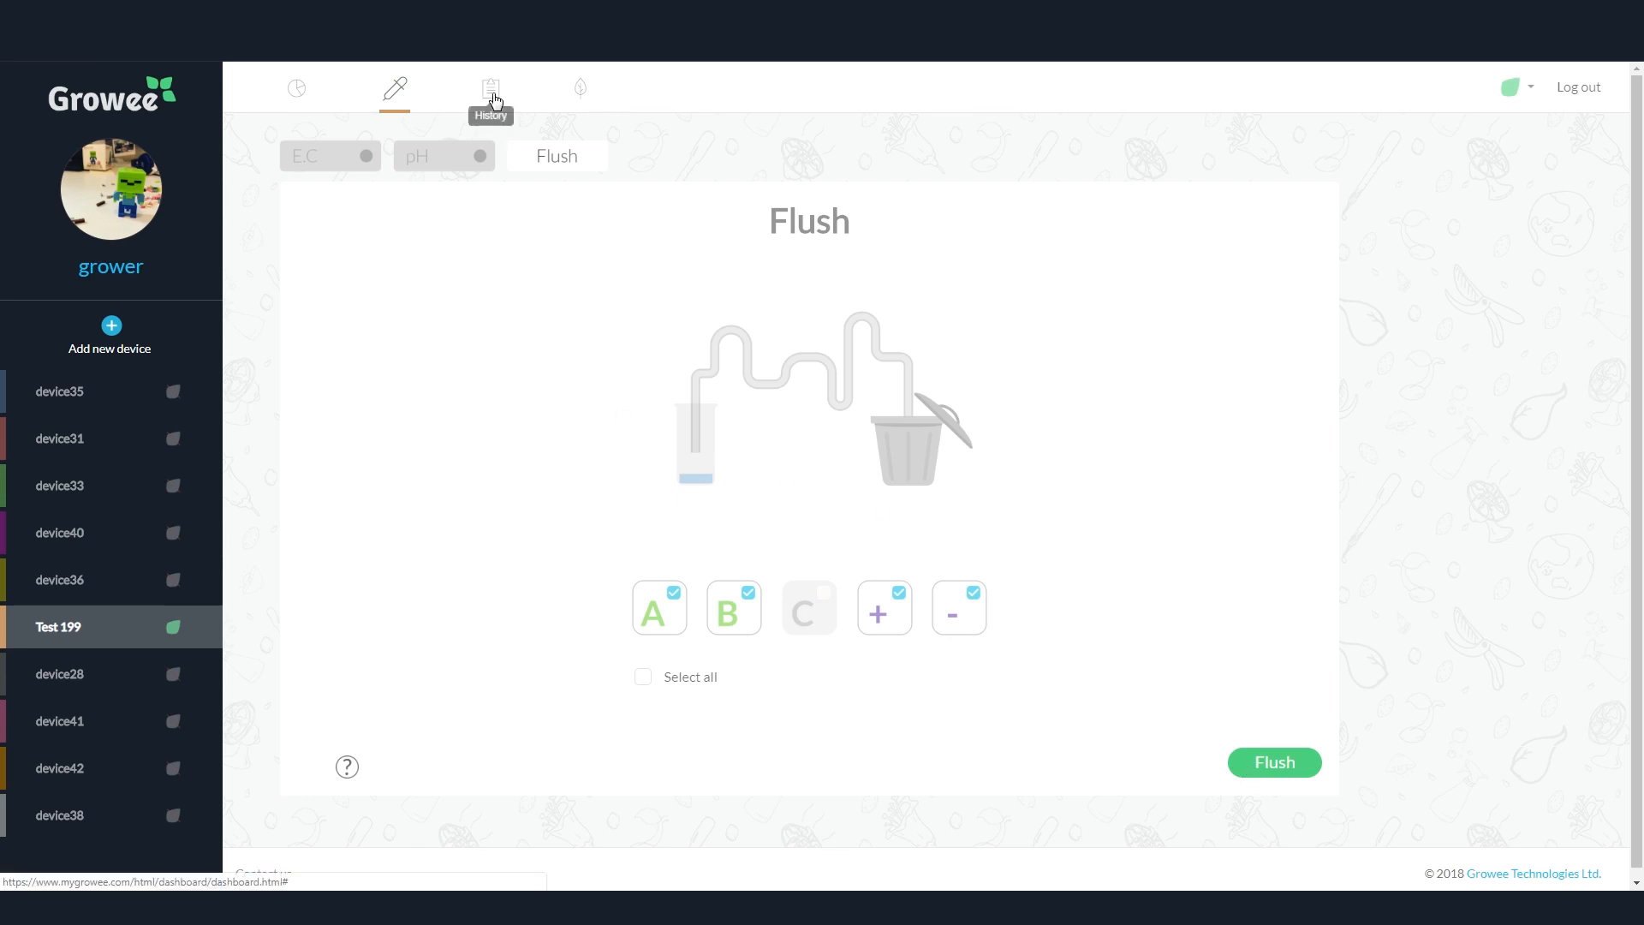
View the reading history, return to the monthly table, then show Test 199's device settings.
{"action": "left_click", "coordinate": [490, 89]}
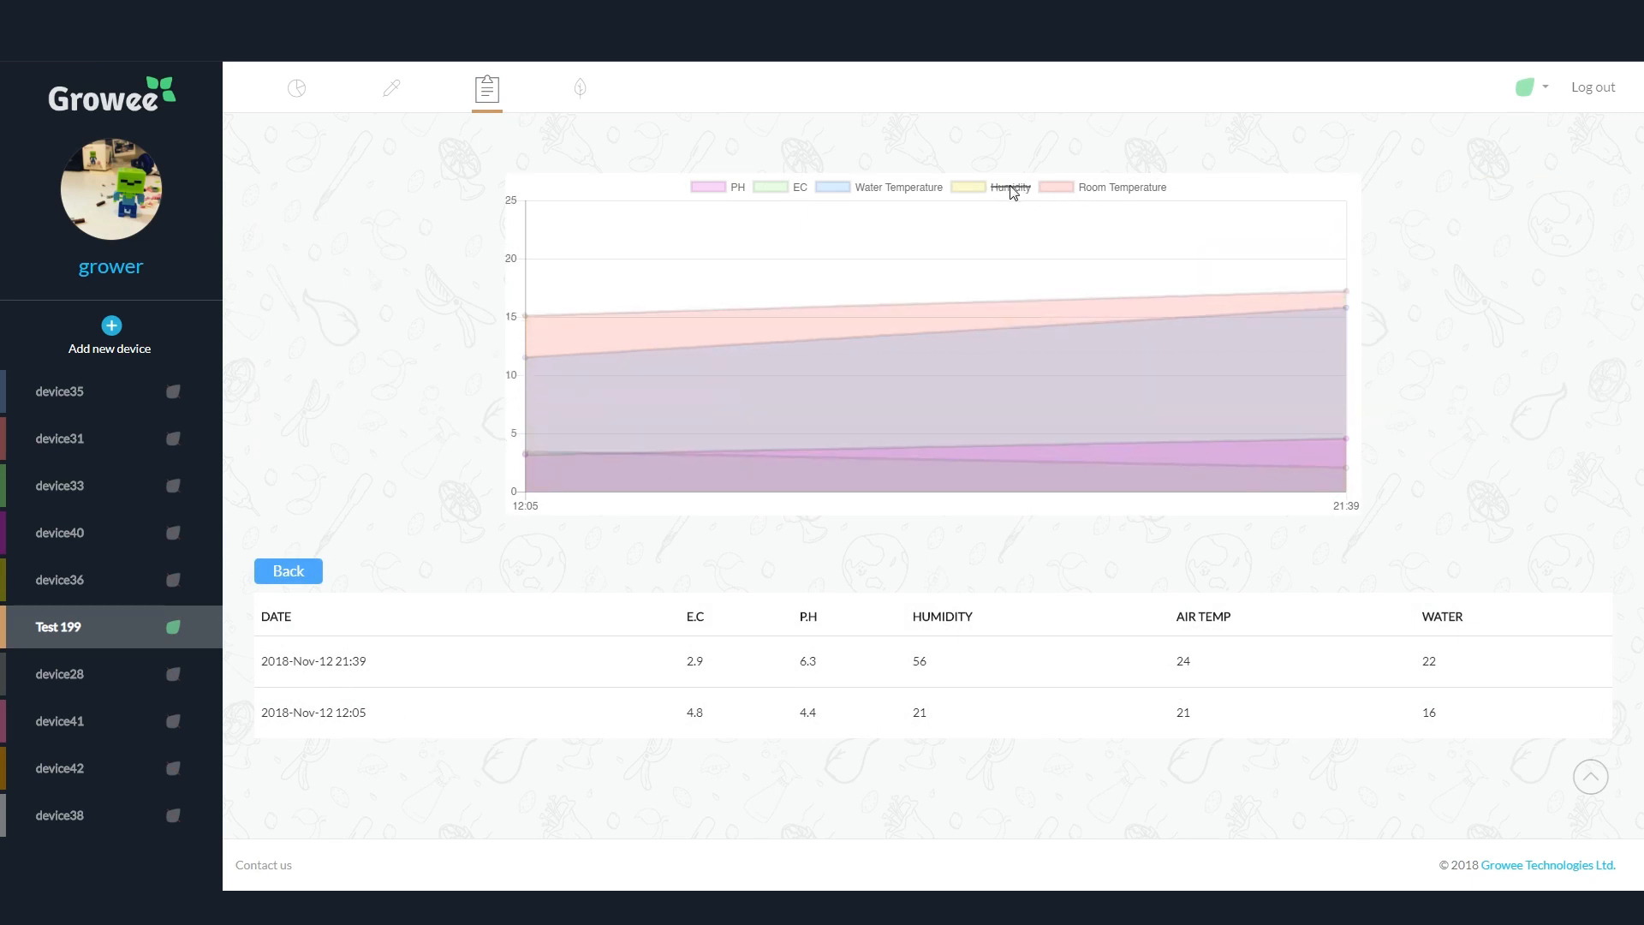
{"action": "left_click", "coordinate": [1121, 187]}
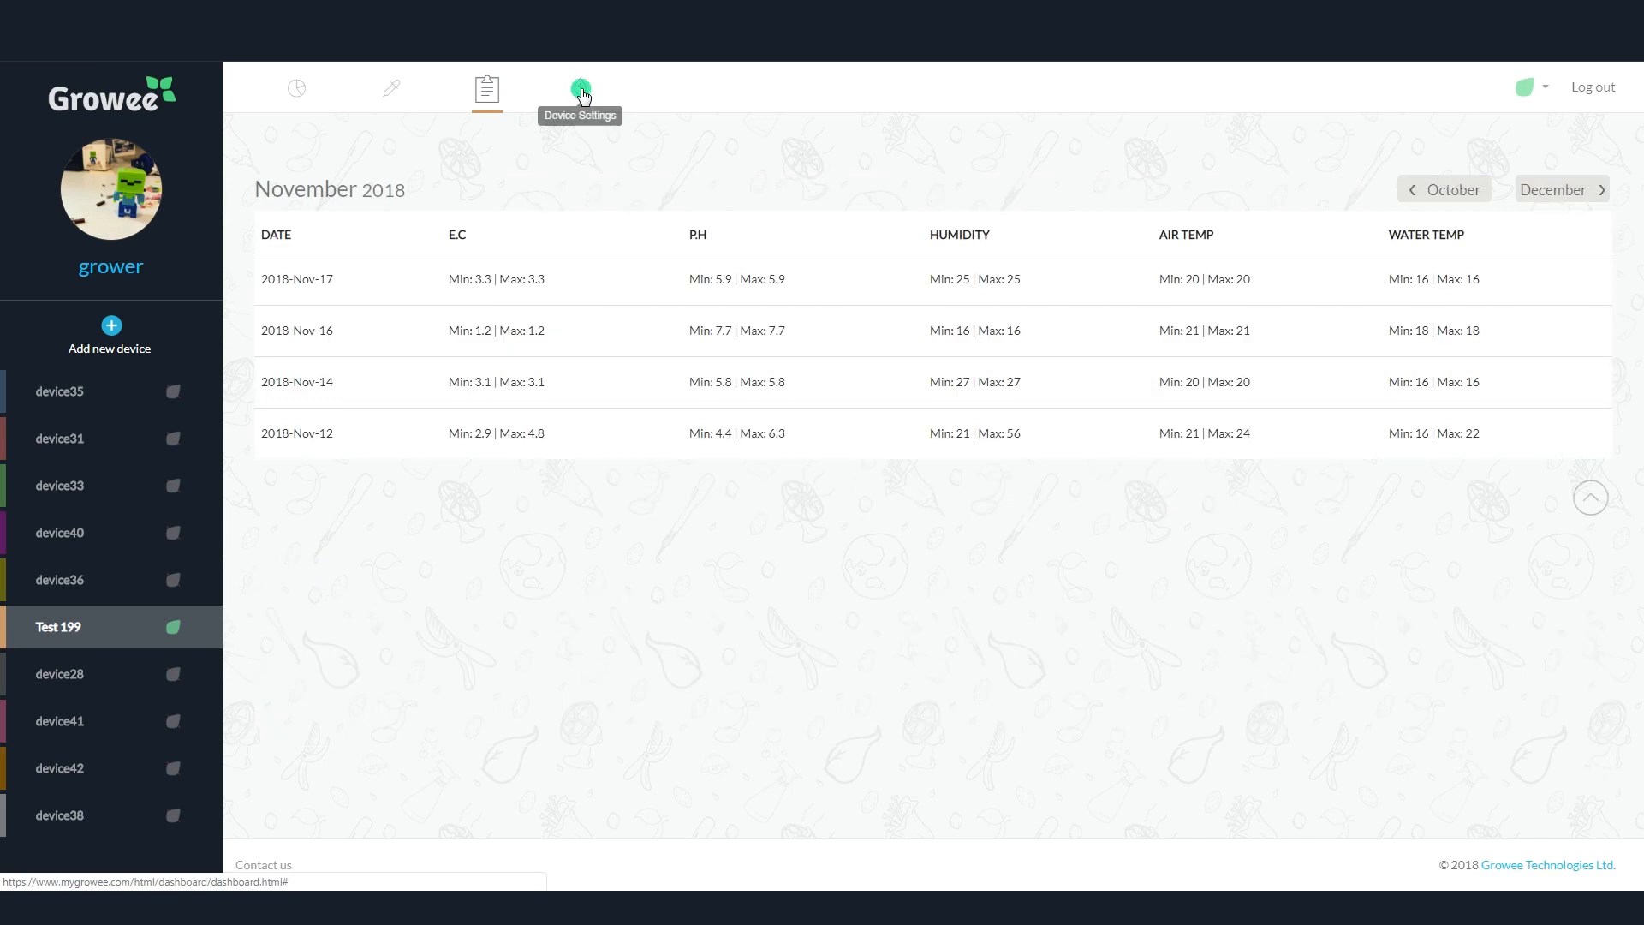
{"action": "left_click", "coordinate": [575, 88]}
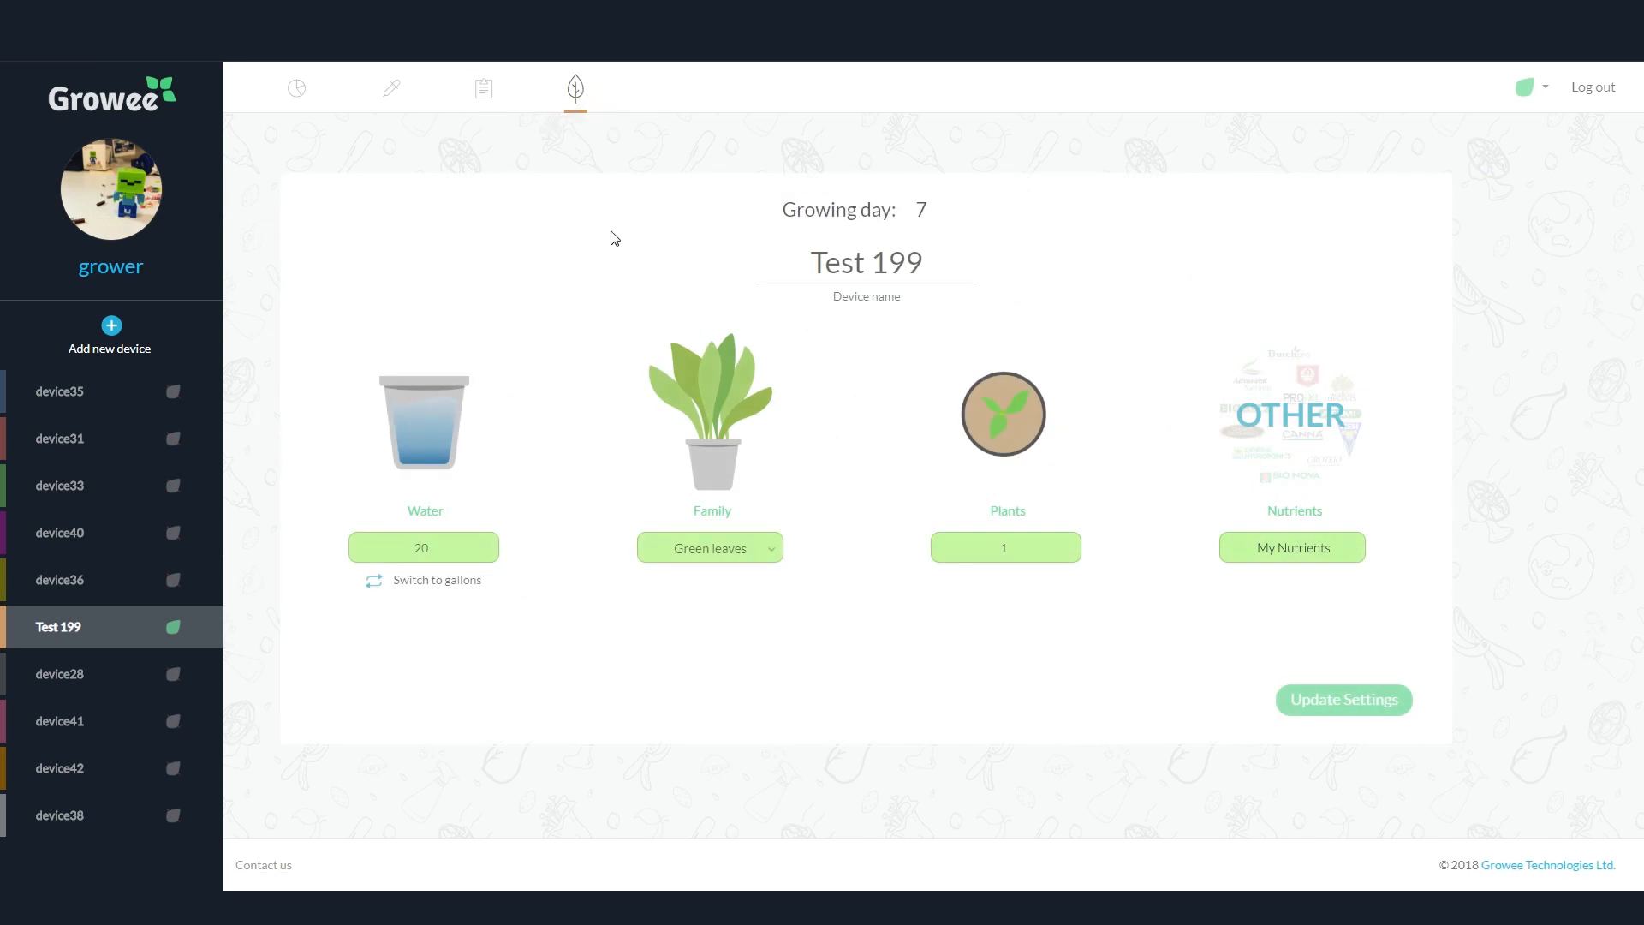